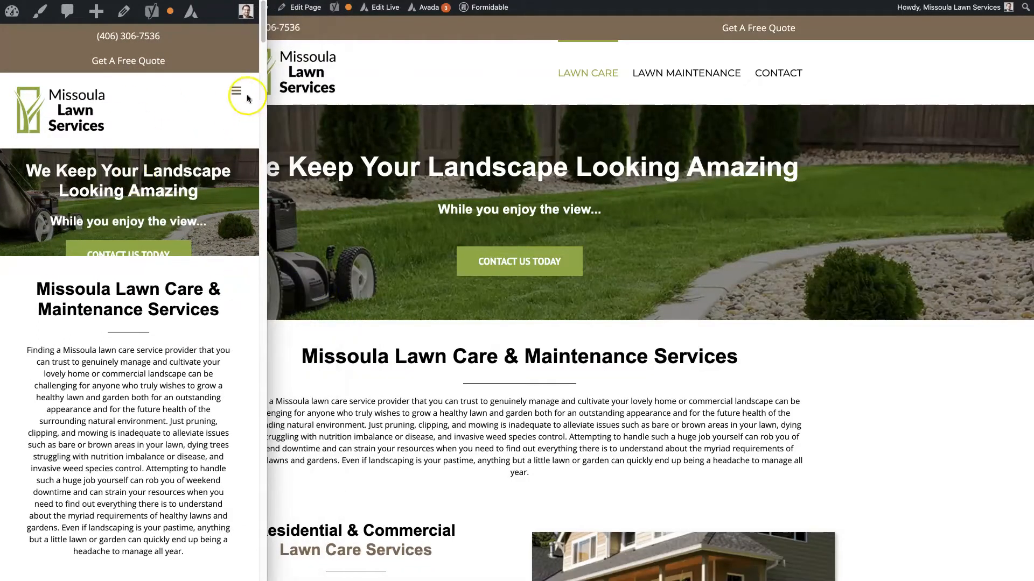
Close the narrow mobile-width browser window, leaving the full desktop homepage view.
click(239, 90)
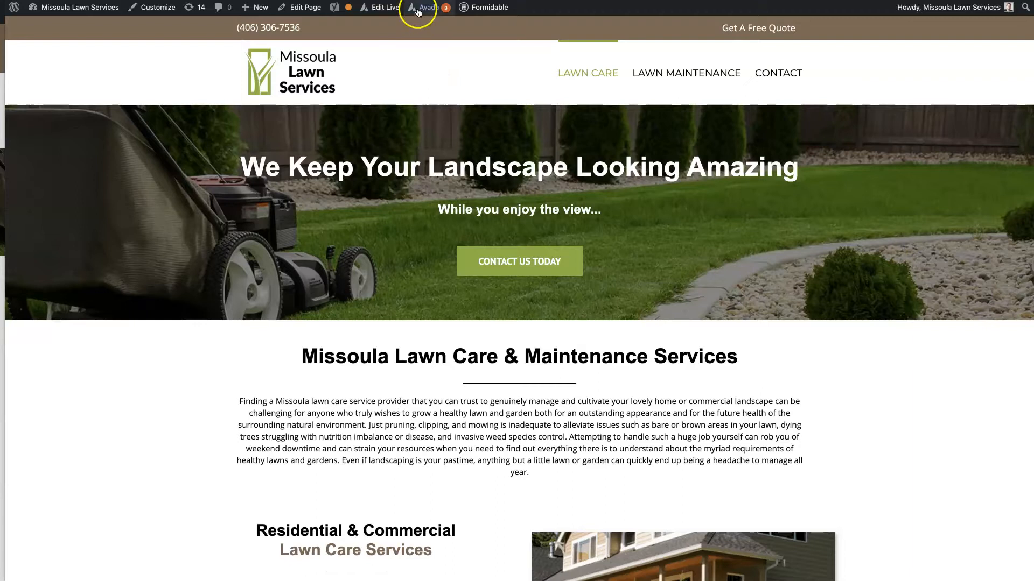
Open Avada Global Options from the admin bar, landing on the Responsive section.
click(428, 7)
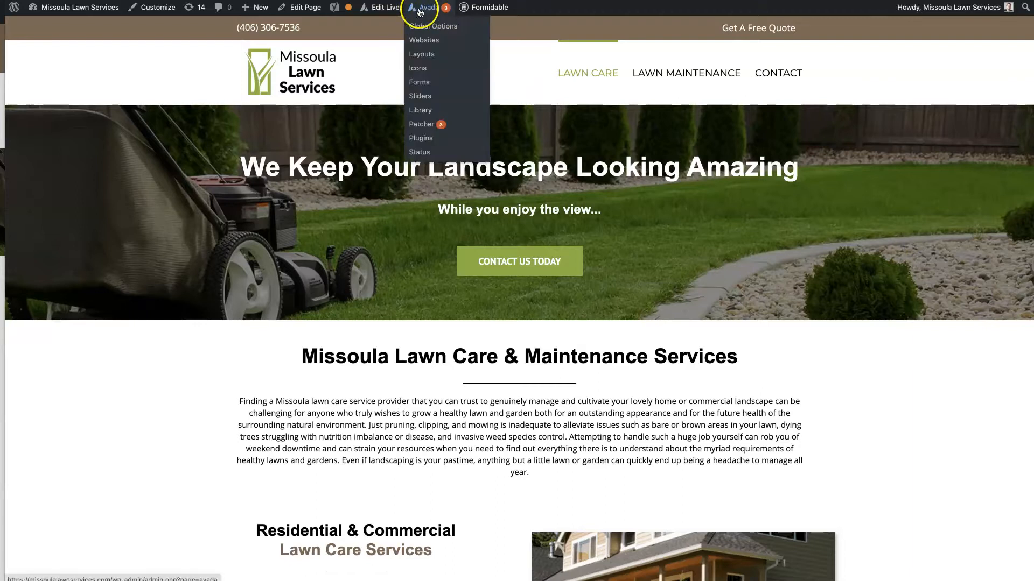
right_click(432, 25)
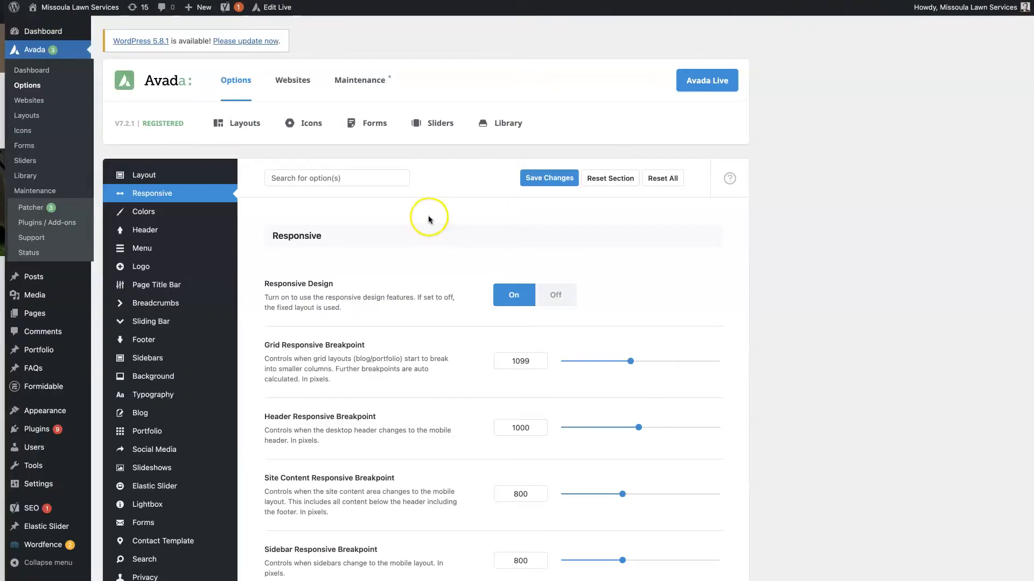
mouse_move(160, 200)
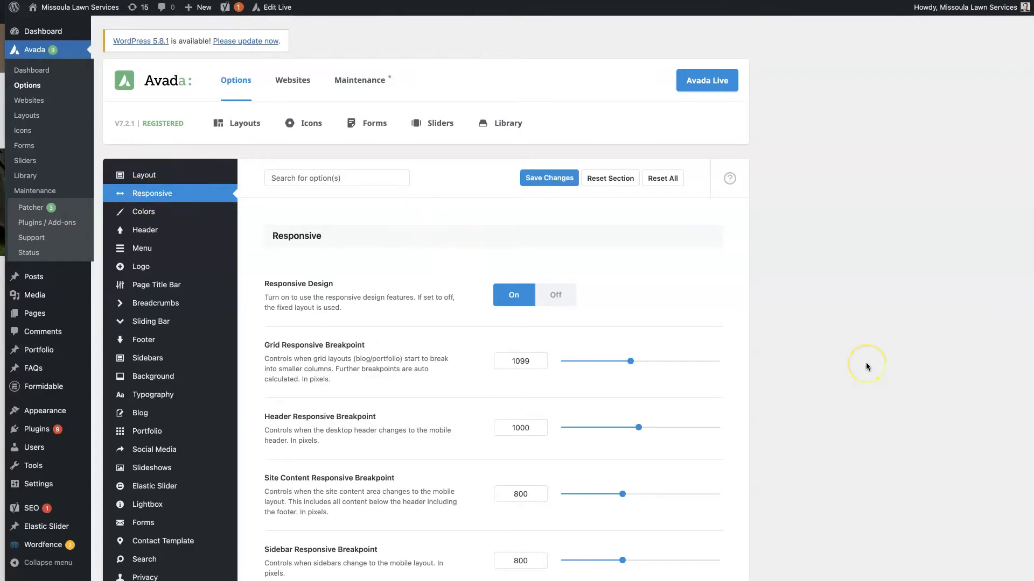
mouse_move(867, 367)
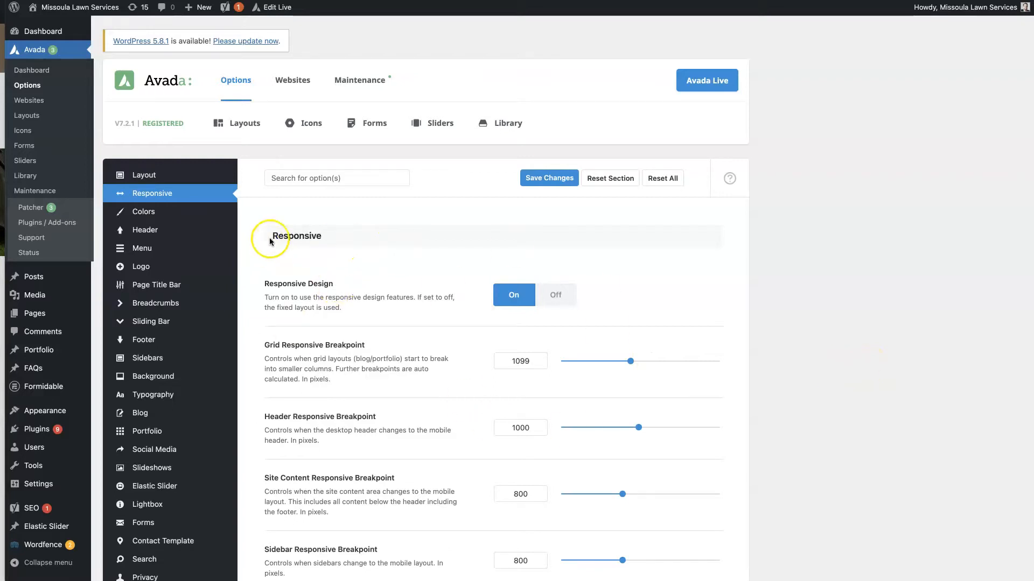
scroll(down, 3)
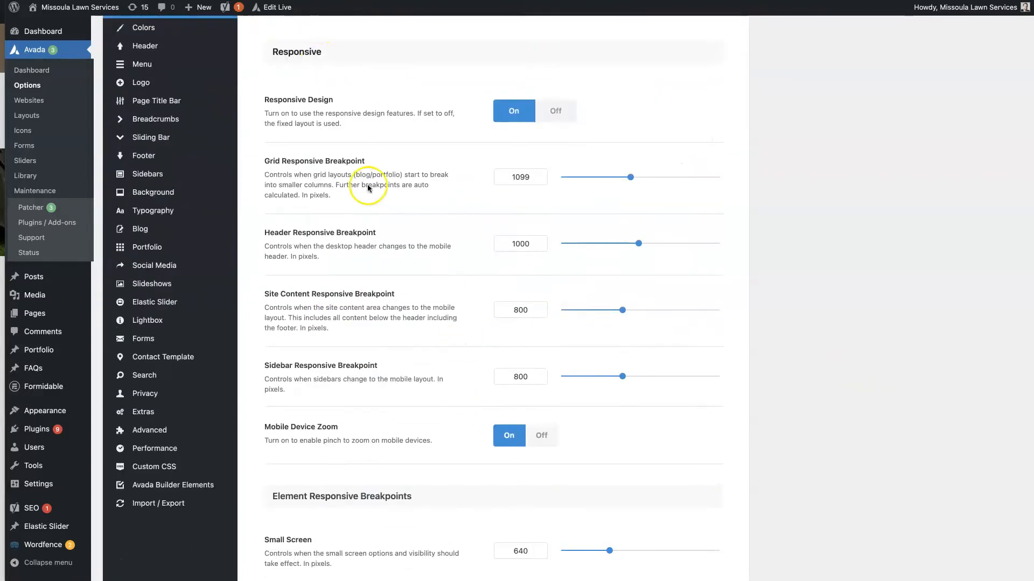
scroll(down, 3)
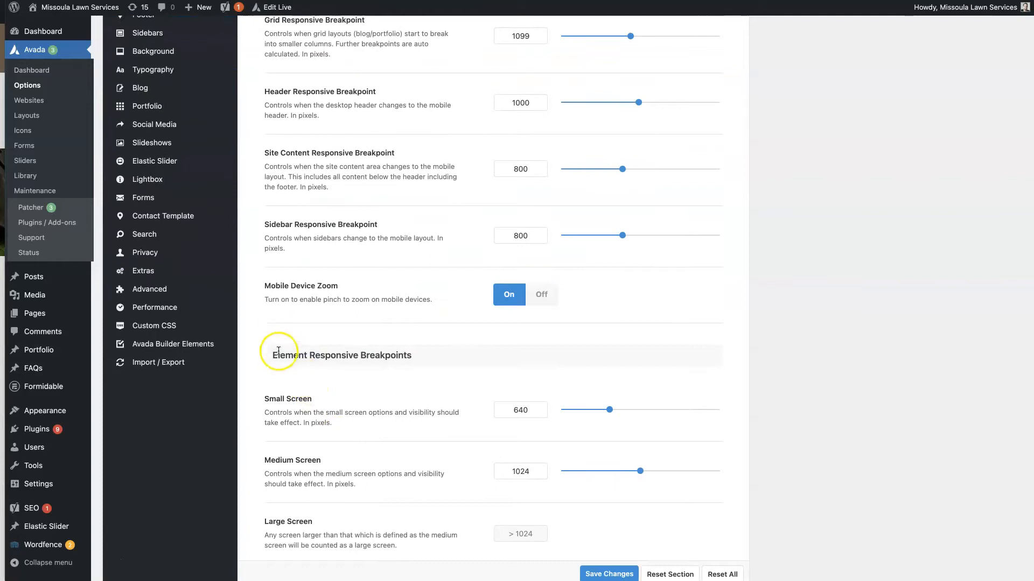
scroll(down, 3)
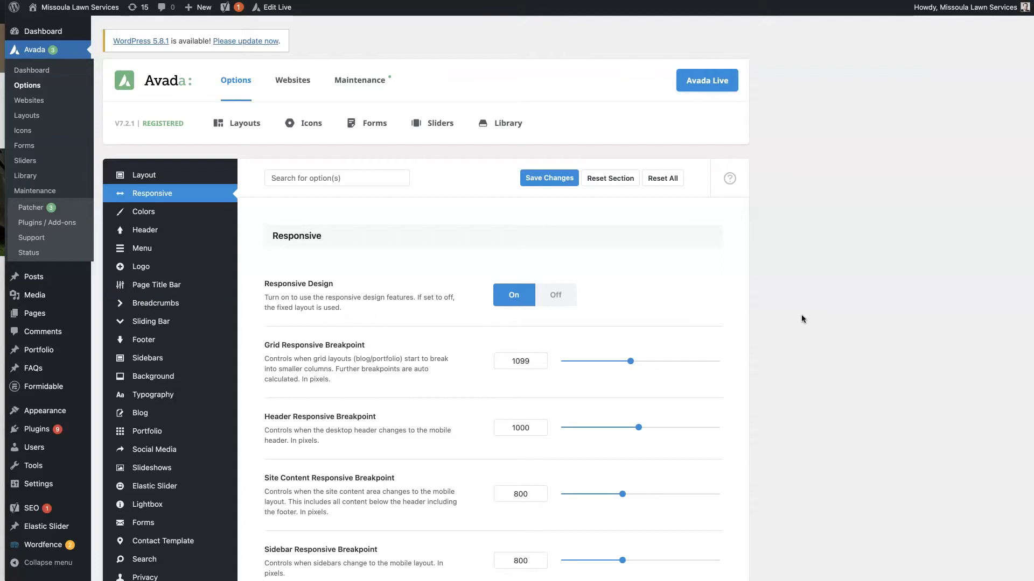
scroll(down, 3)
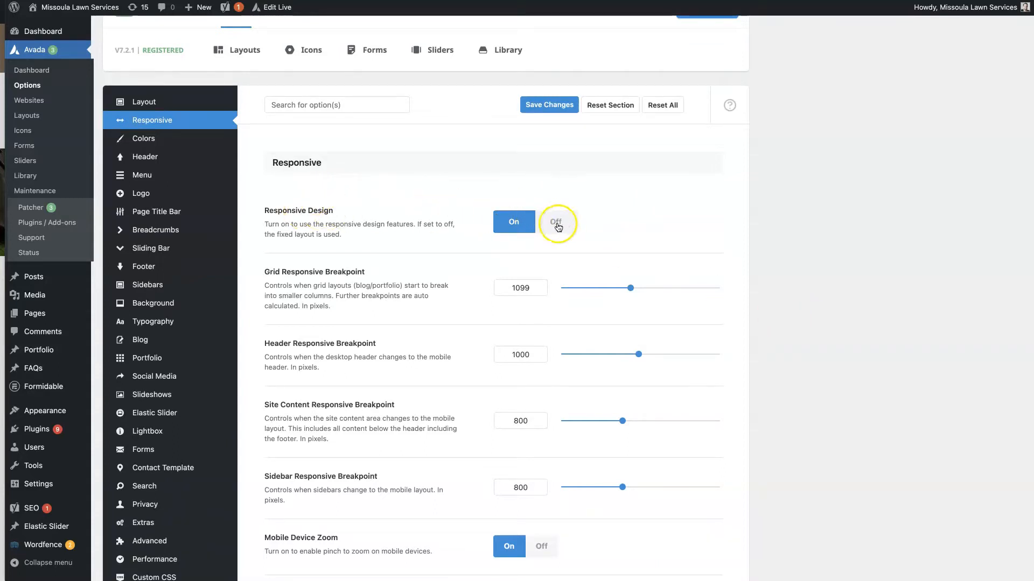
Switch Responsive Design Off and then back On, leaving changes unsaved.
click(556, 221)
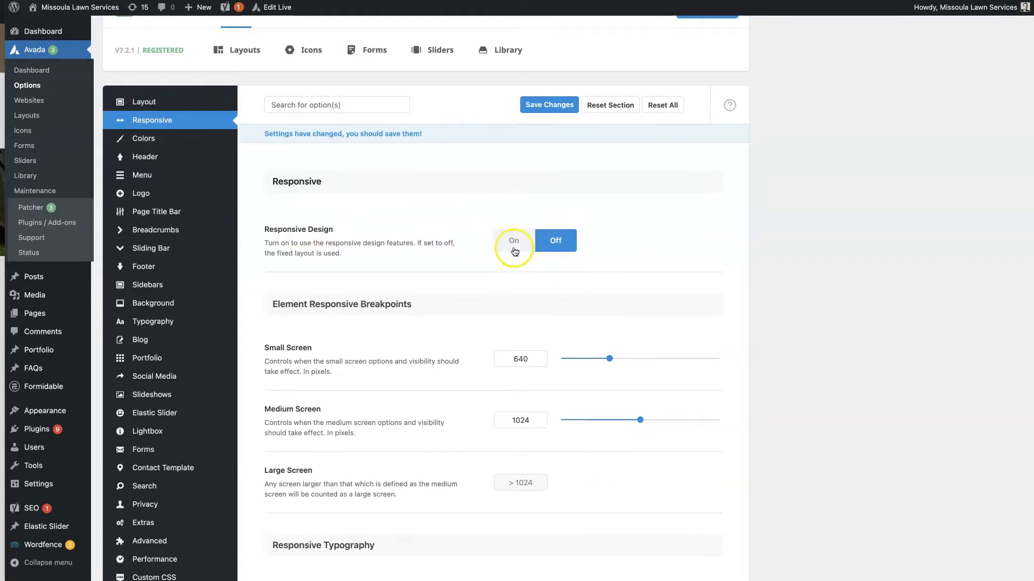
click(513, 240)
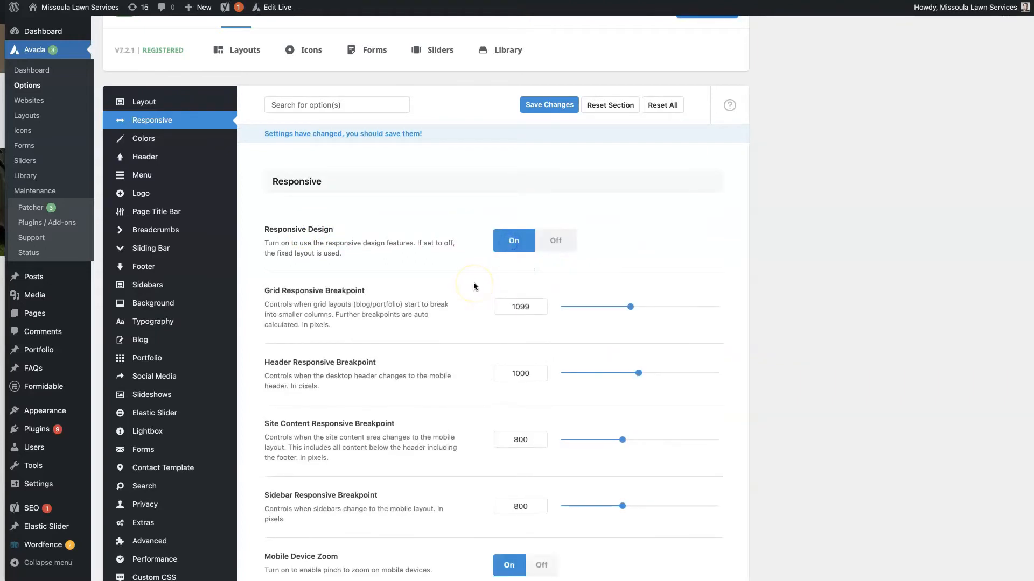
mouse_move(799, 247)
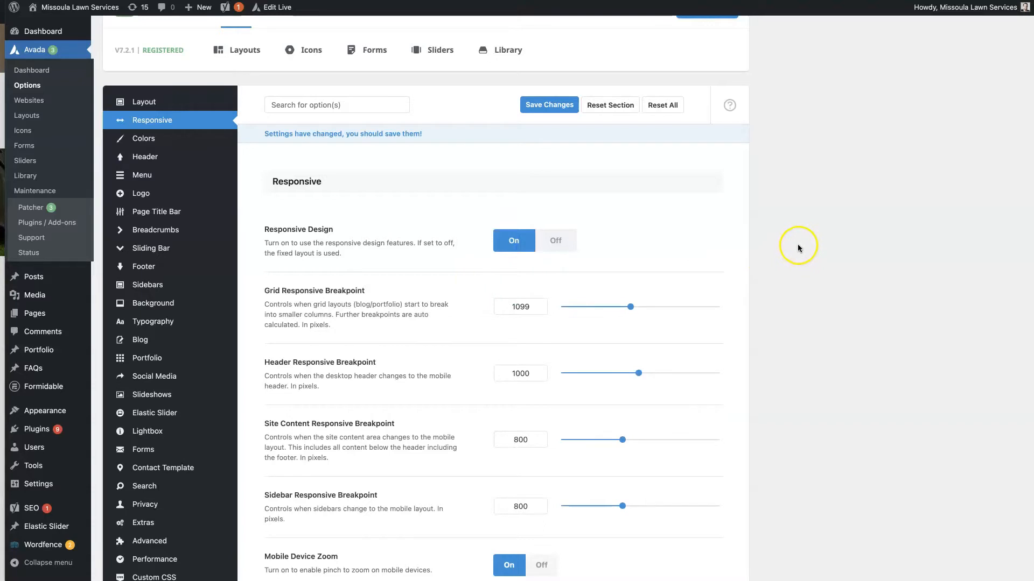
mouse_move(544, 231)
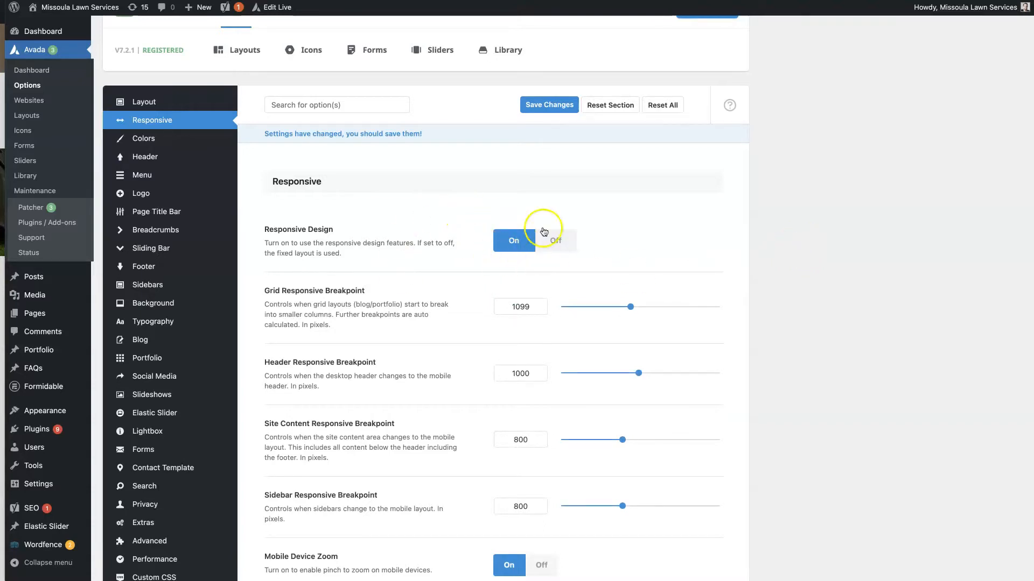
Scroll down through the Responsive options before opening a mobile-width preview.
scroll(down, 3)
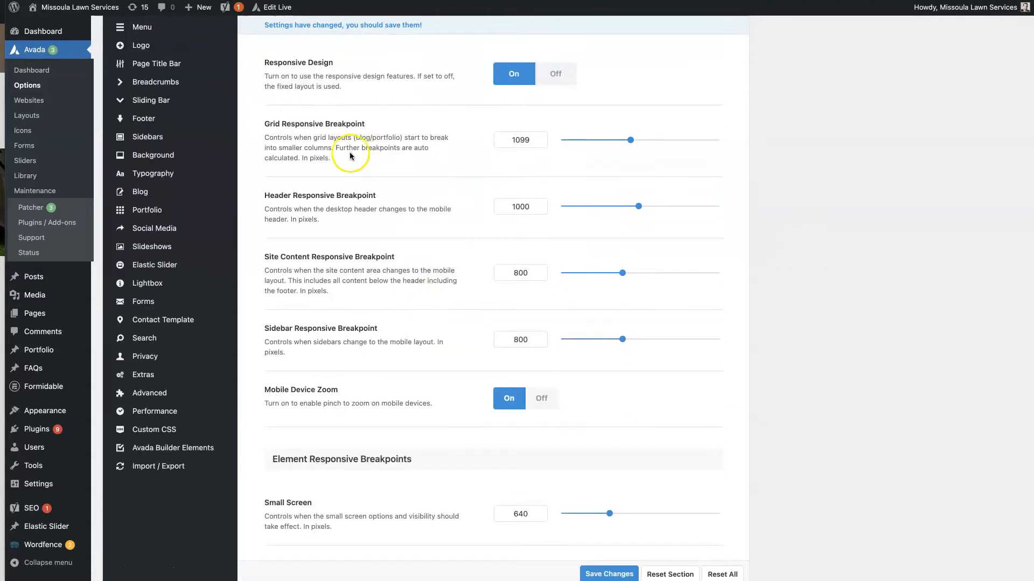
mouse_move(364, 214)
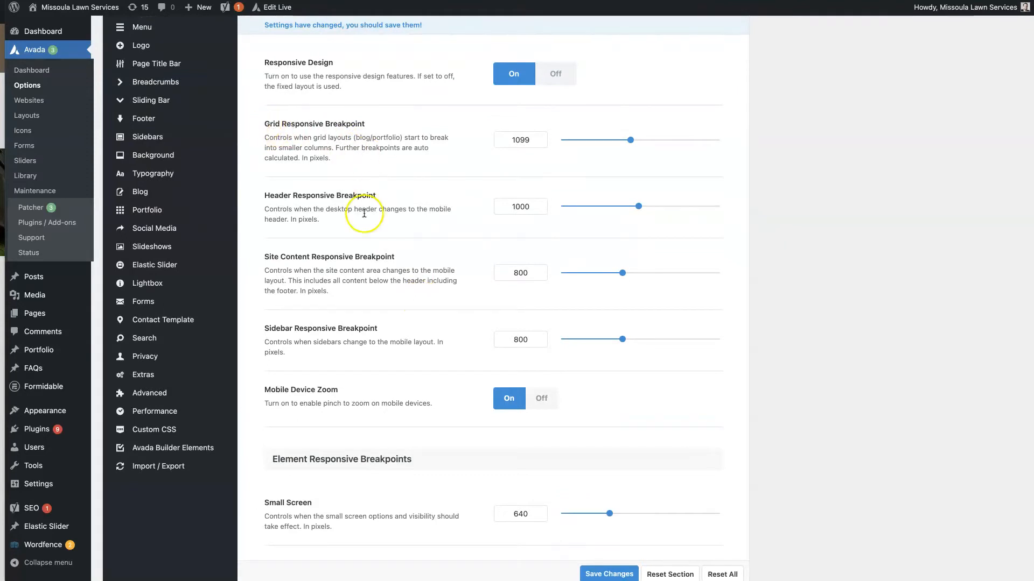
mouse_move(346, 265)
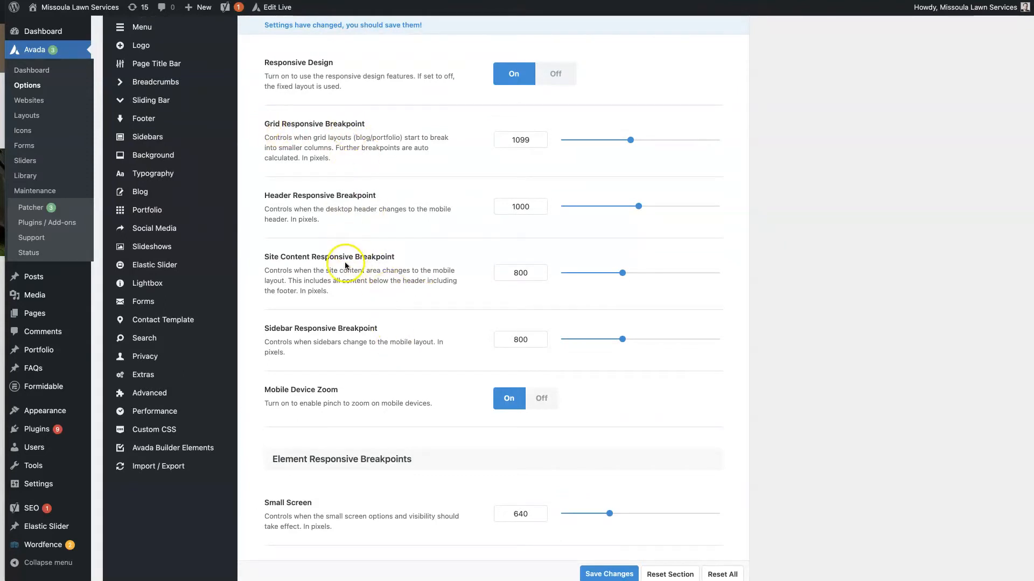
mouse_move(441, 124)
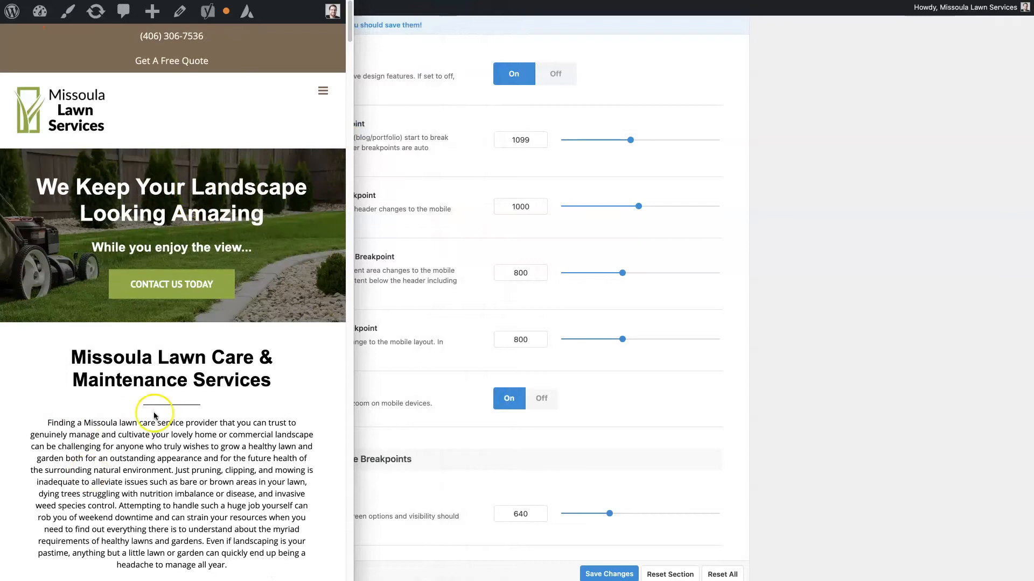
Inspect the homepage in DevTools at about 773px wide and scroll through its stacked sections.
right_click(70, 403)
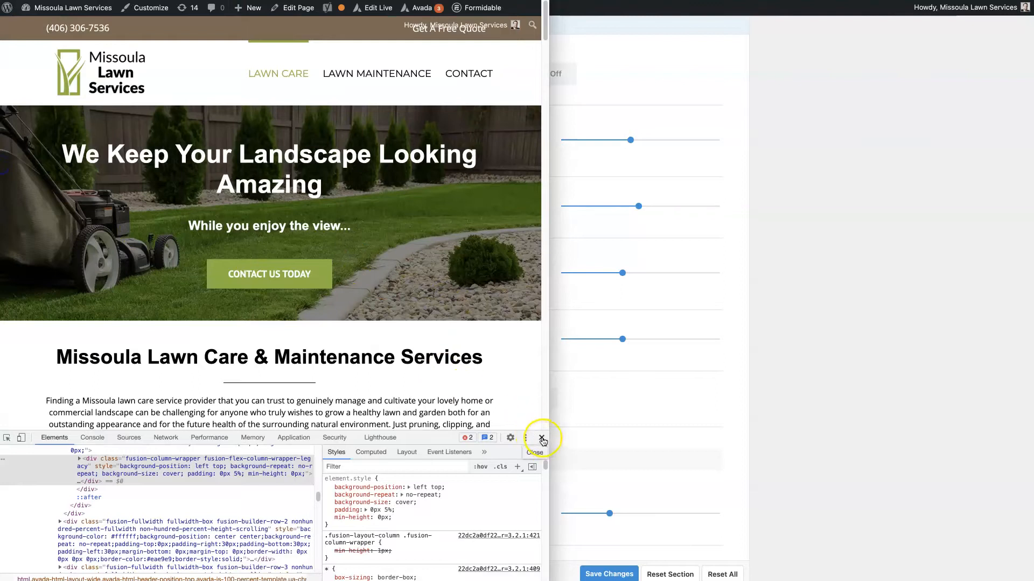
scroll(down, 3)
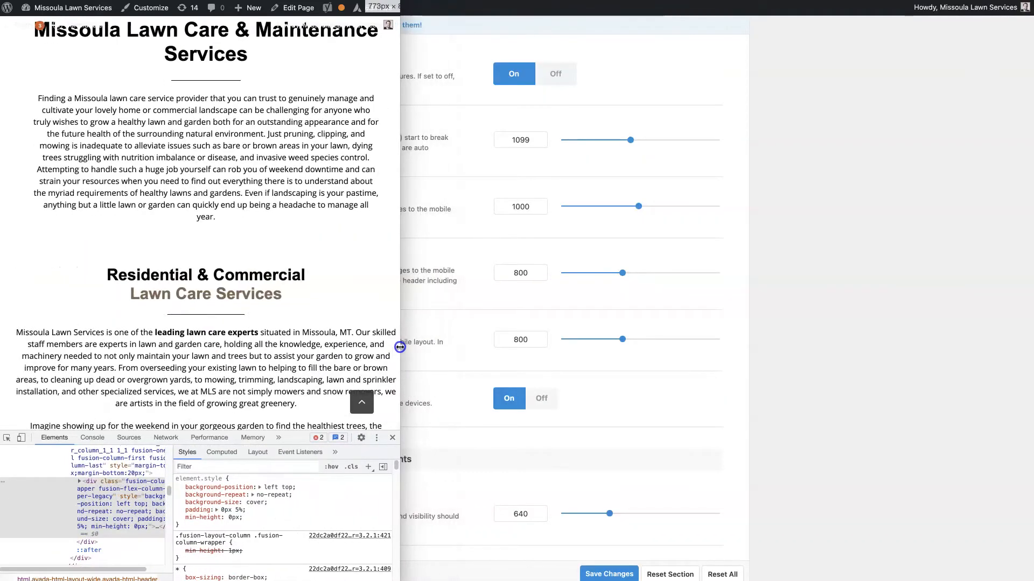
scroll(down, 3)
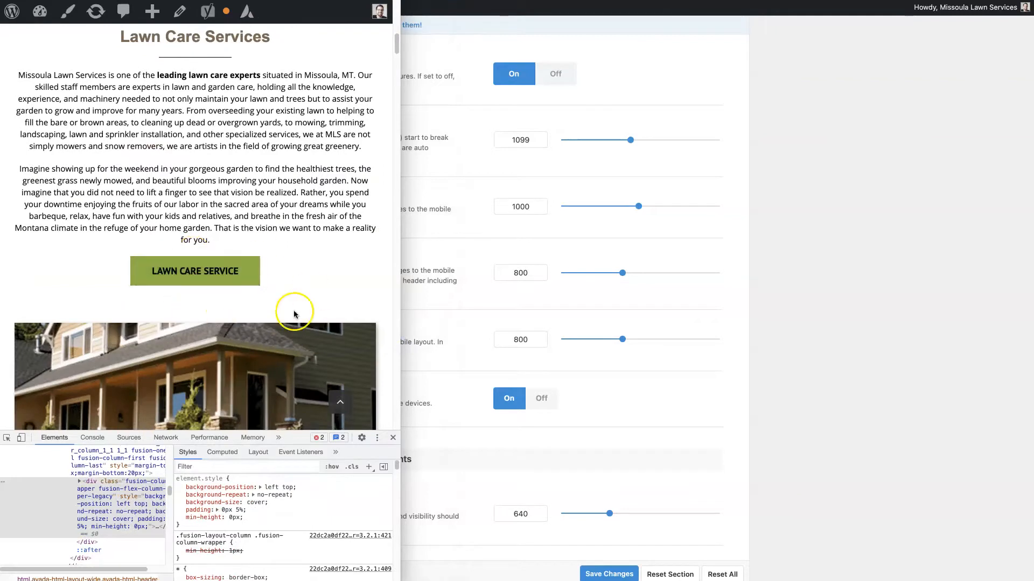
scroll(up, 3)
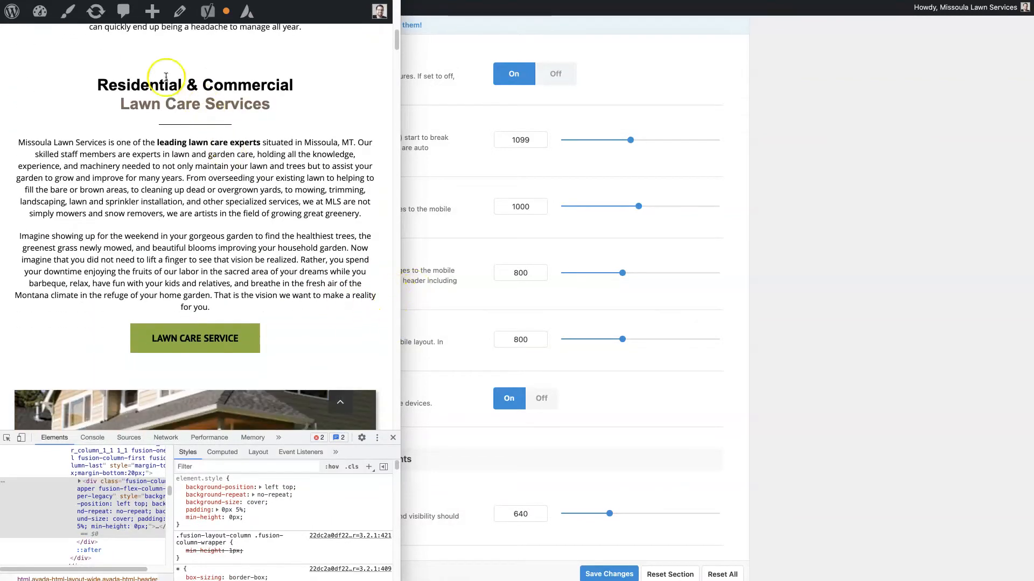
scroll(down, 3)
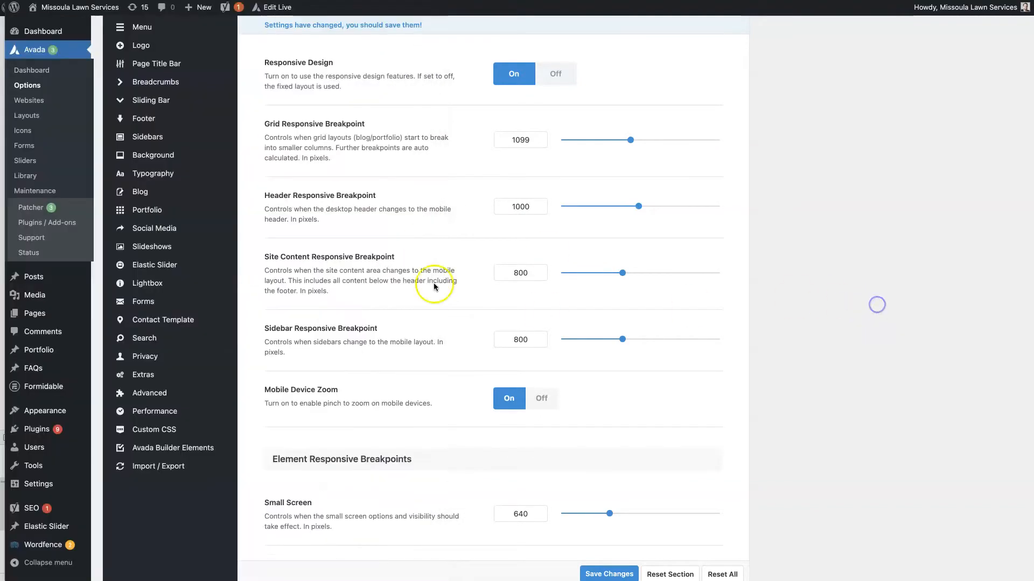
mouse_move(408, 254)
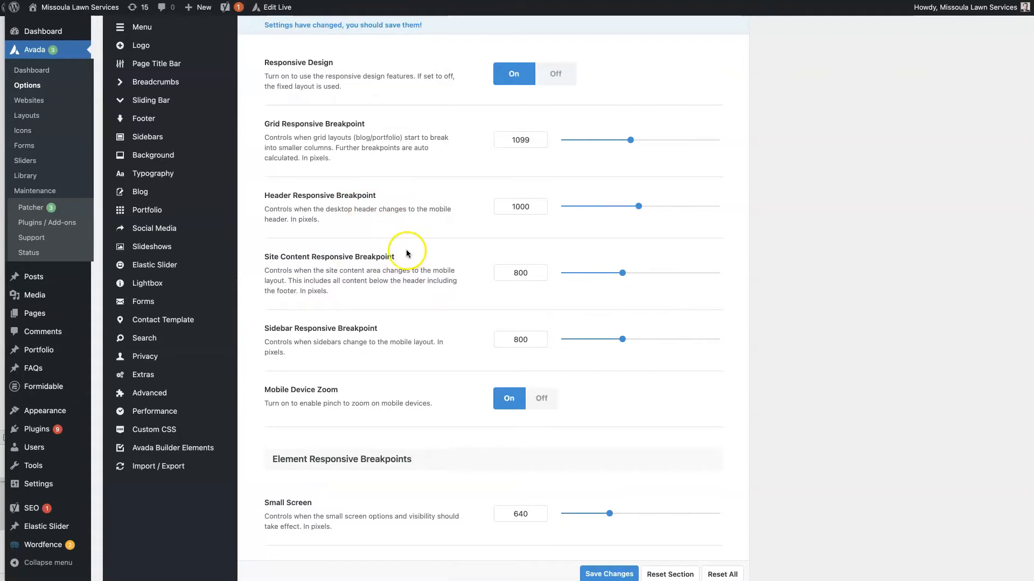
Show the front end in a DevTools-docked Chrome window resized to 800px wide.
double_click(329, 257)
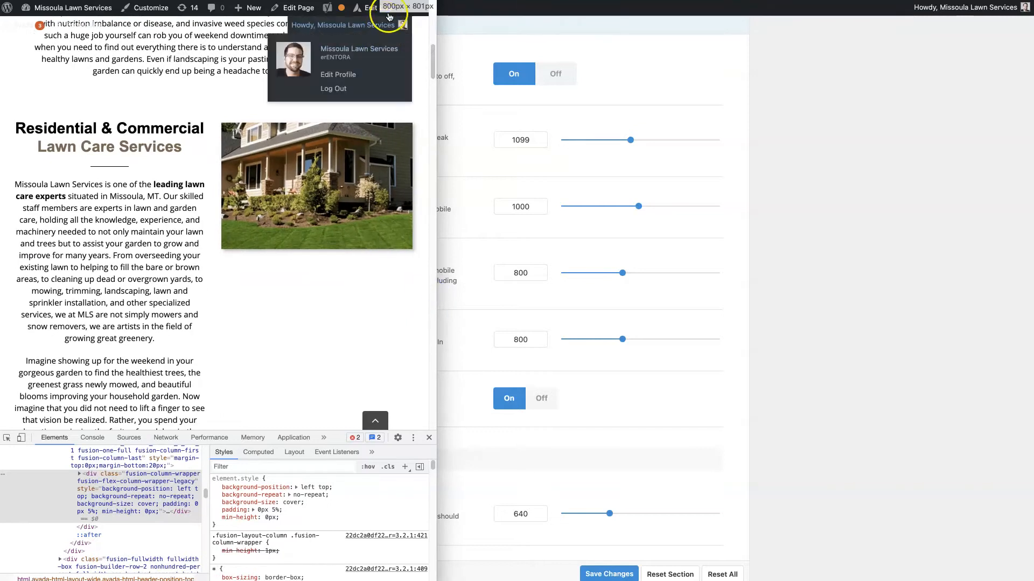
Resize the DevTools preview across breakpoints to see where the header changes layout.
click(281, 297)
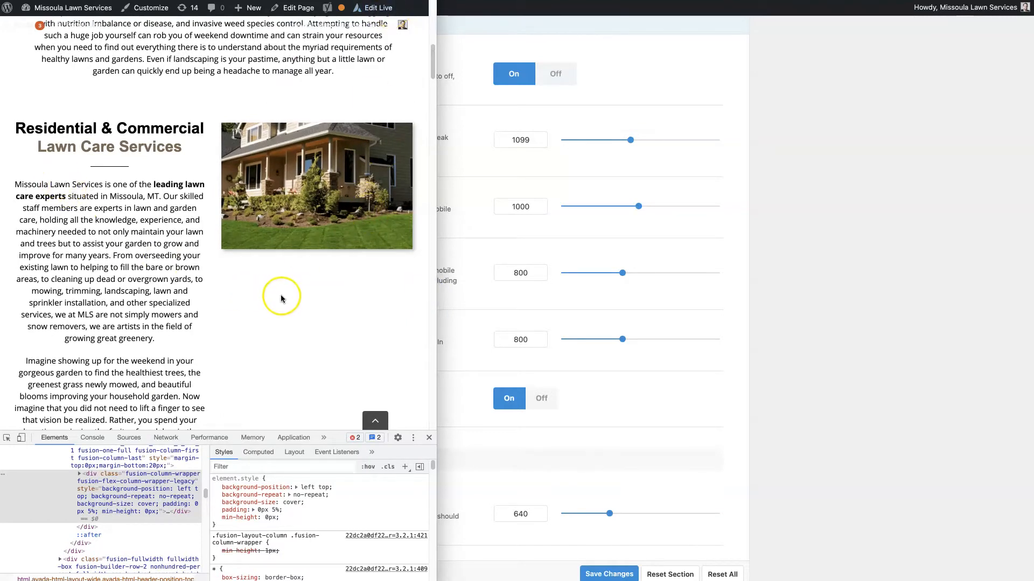
mouse_move(277, 298)
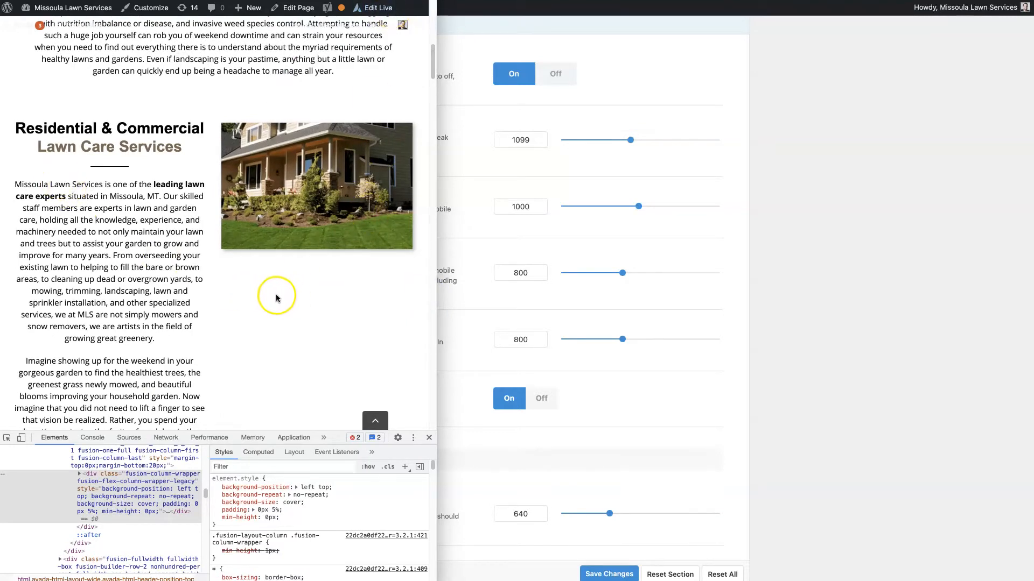
mouse_move(21, 264)
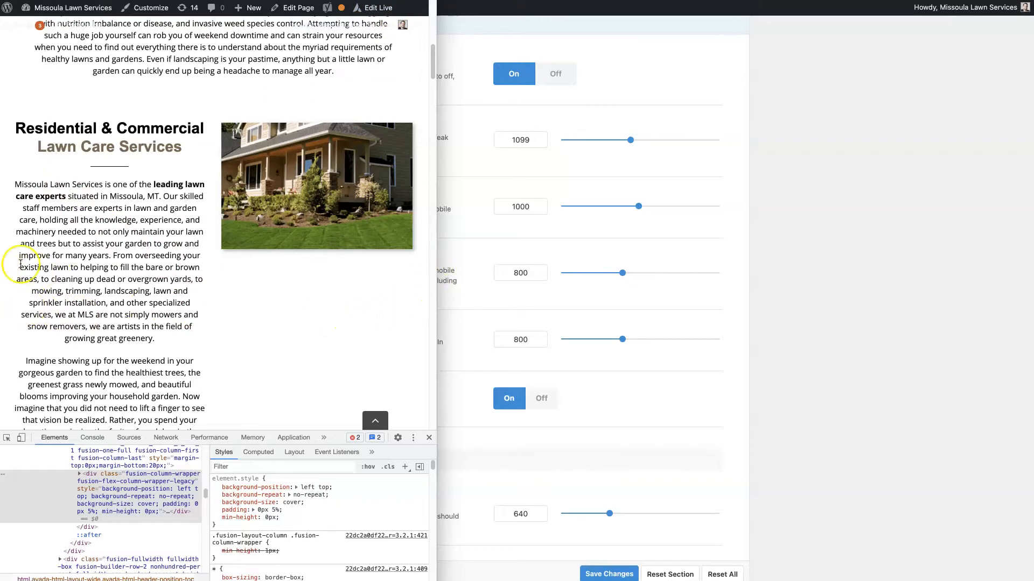
mouse_move(372, 279)
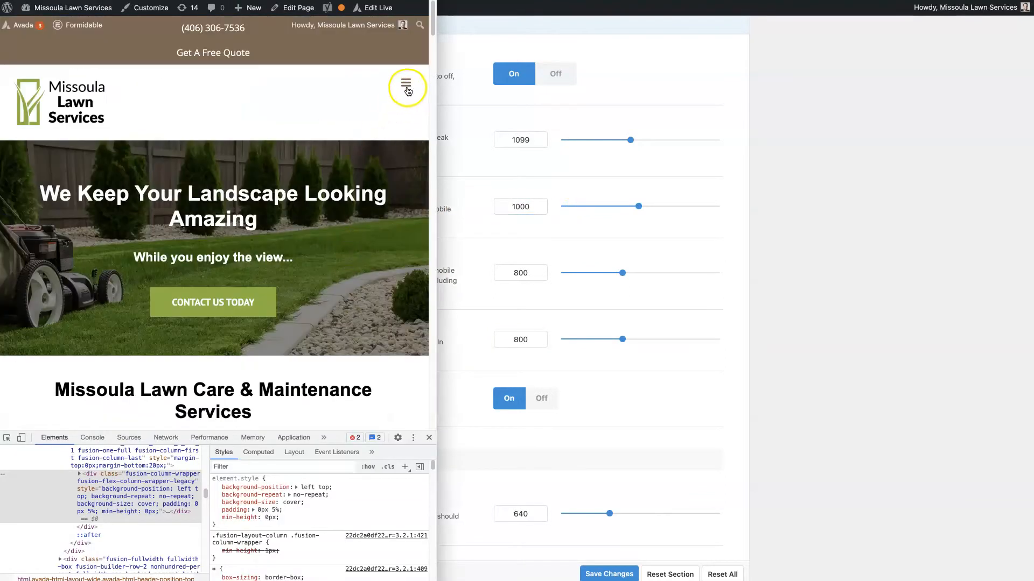
mouse_move(435, 134)
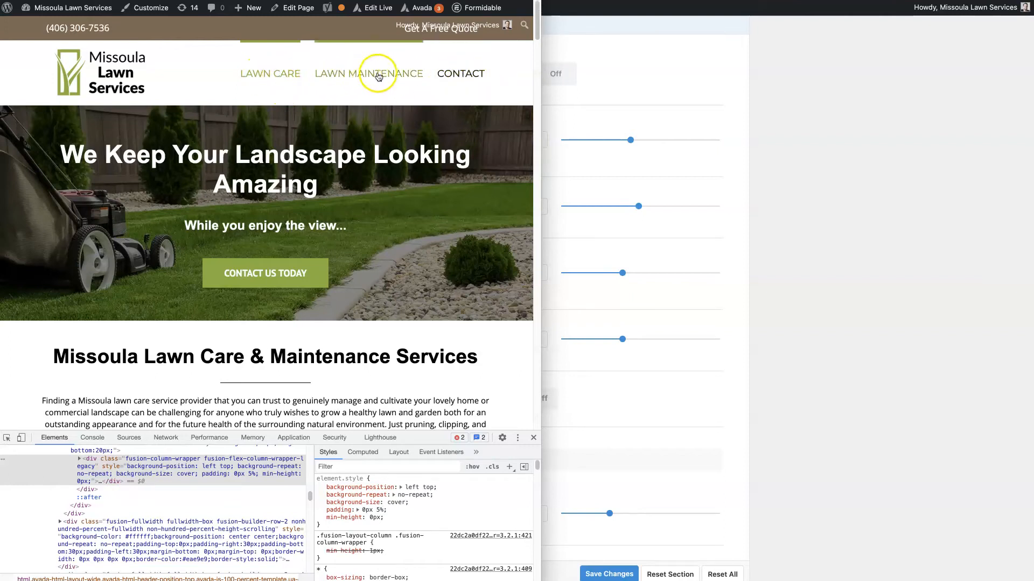
mouse_move(241, 79)
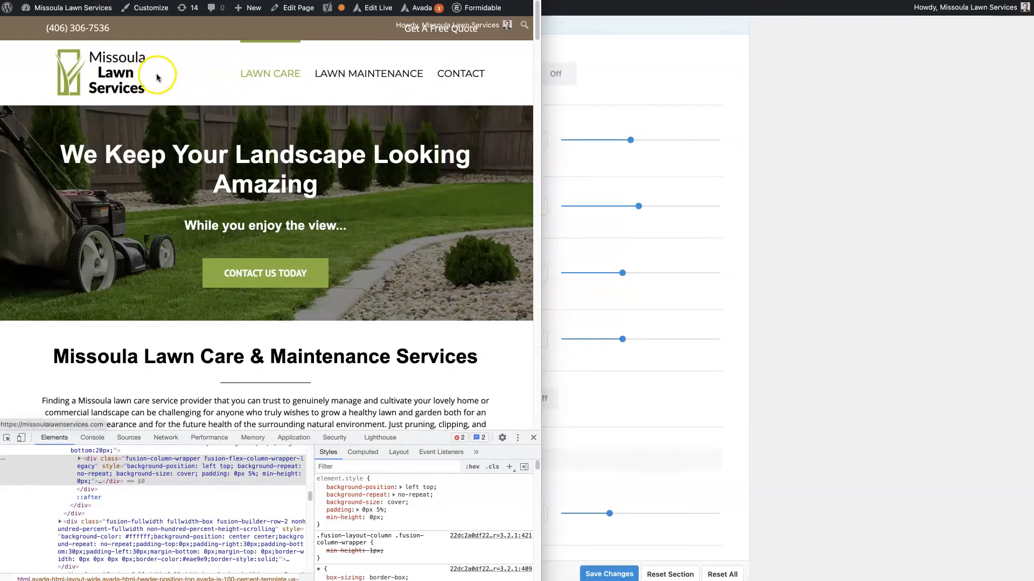
mouse_move(396, 82)
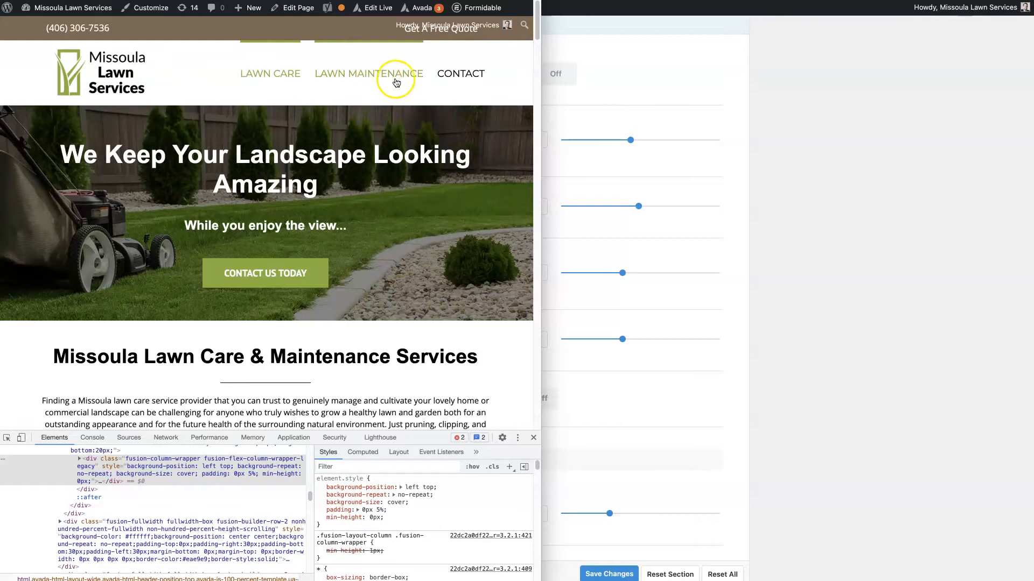
mouse_move(455, 77)
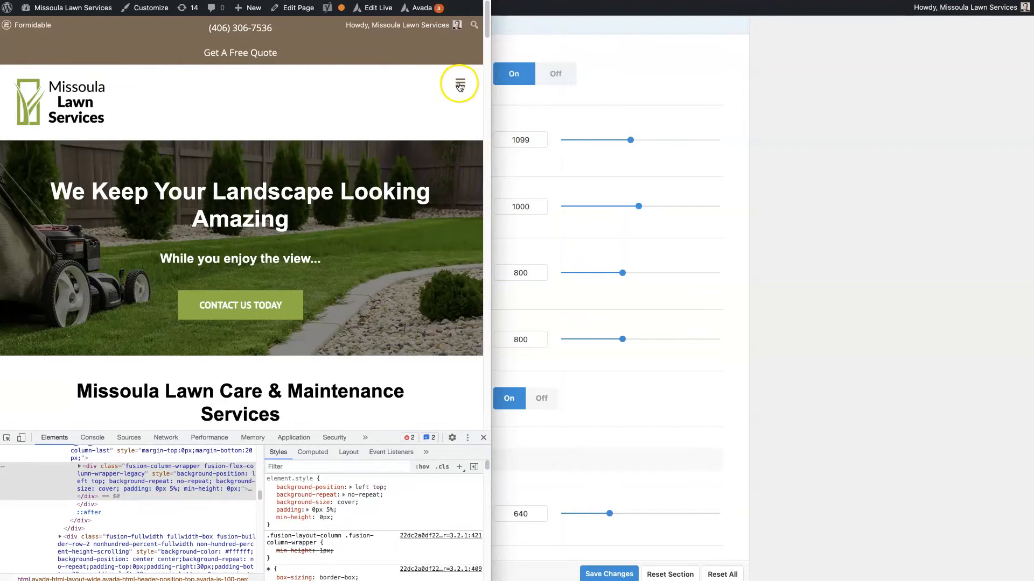
click(459, 83)
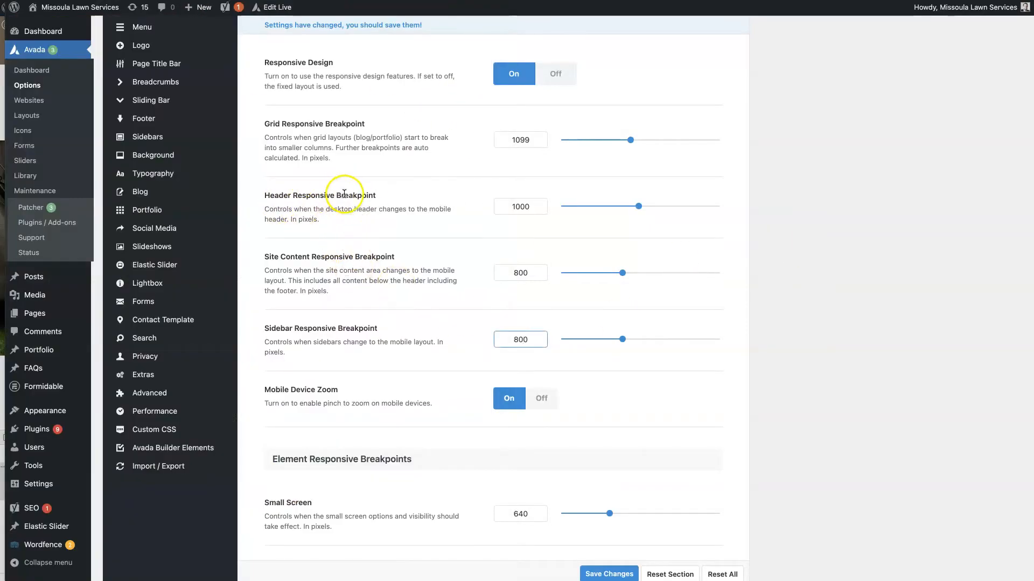
mouse_move(370, 150)
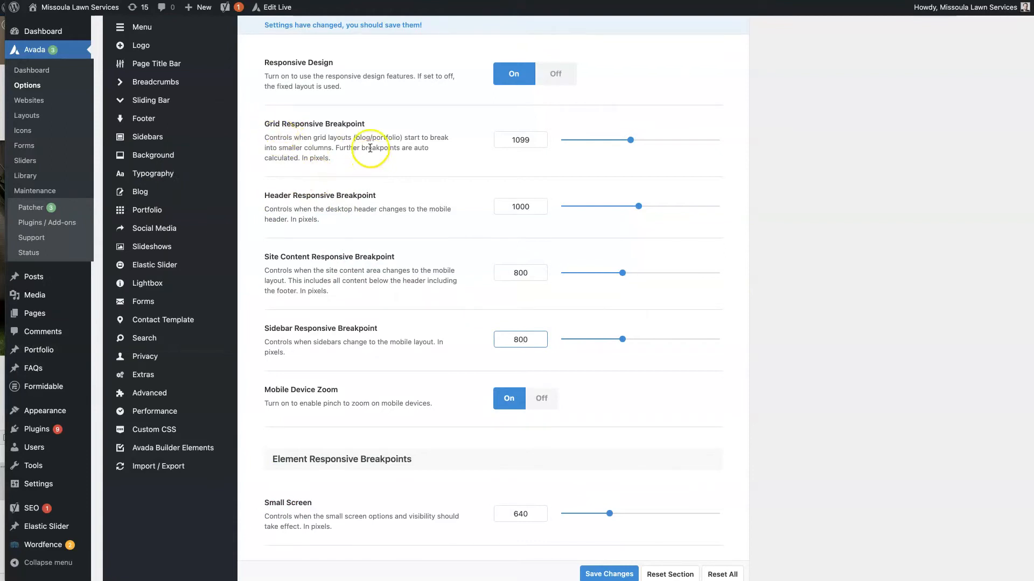
double_click(359, 137)
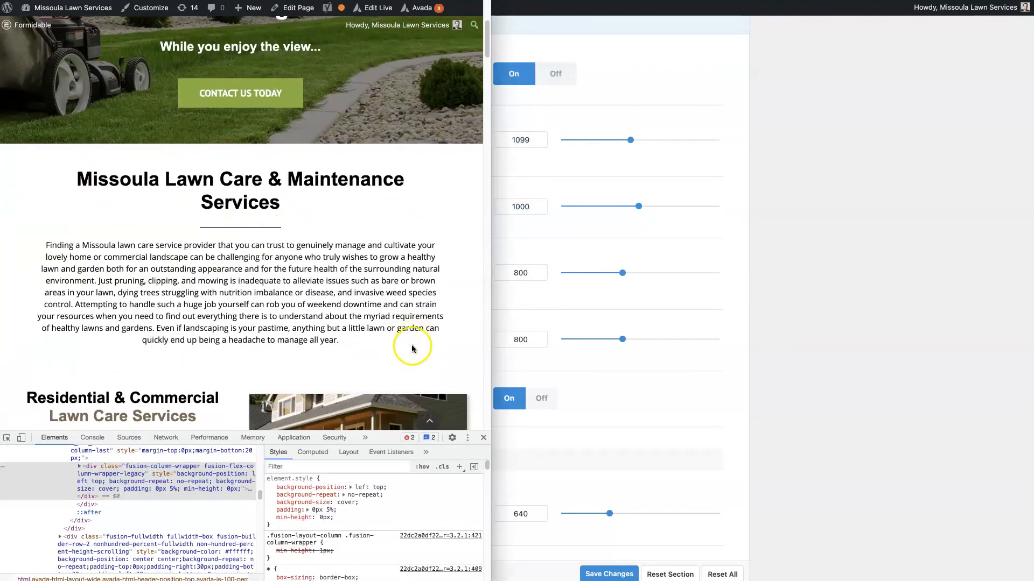
Scroll Avada's Responsive options down to Responsive Typography at 0.54 sensitivity.
scroll(down, 3)
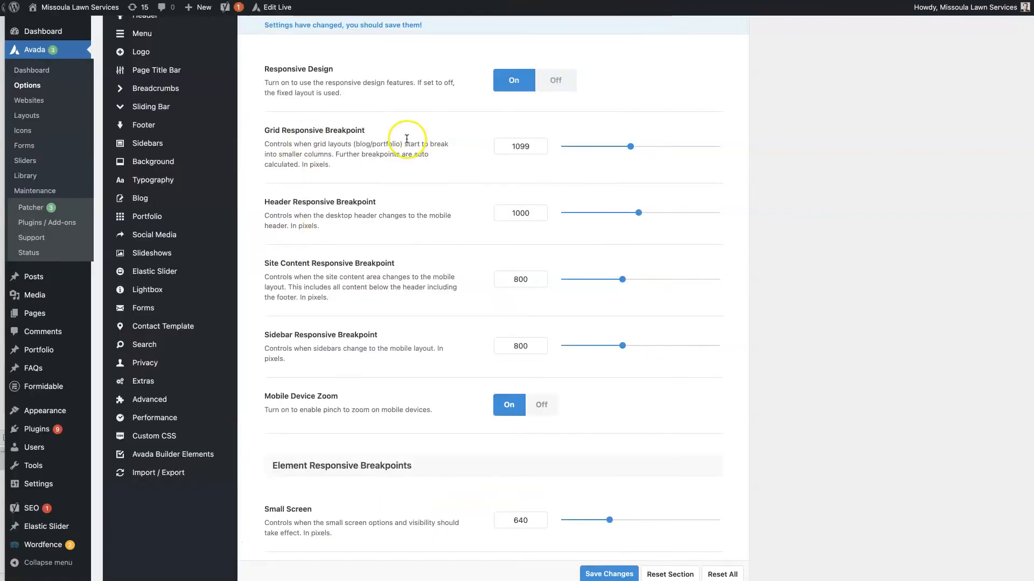
mouse_move(265, 204)
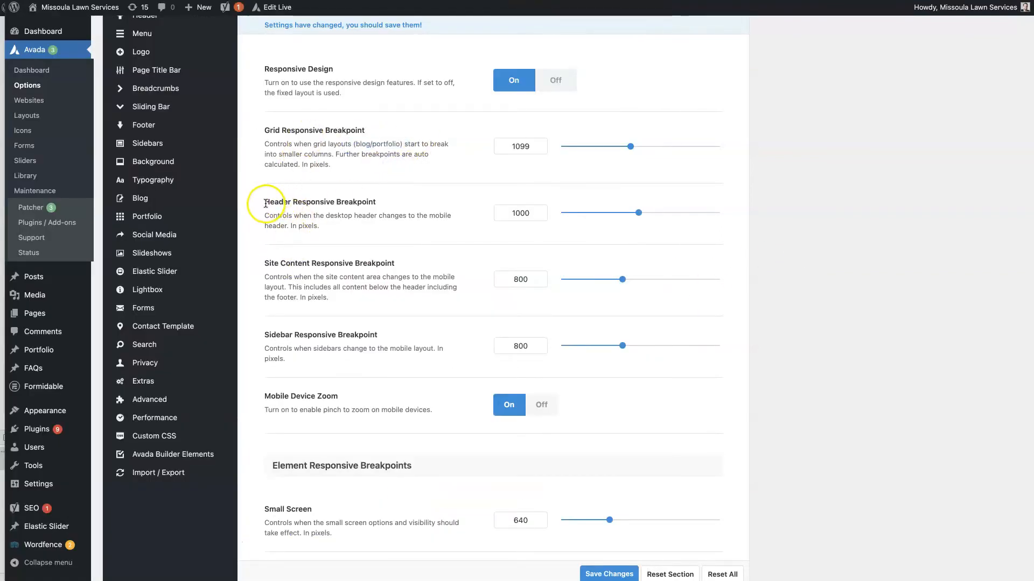
mouse_move(6, 203)
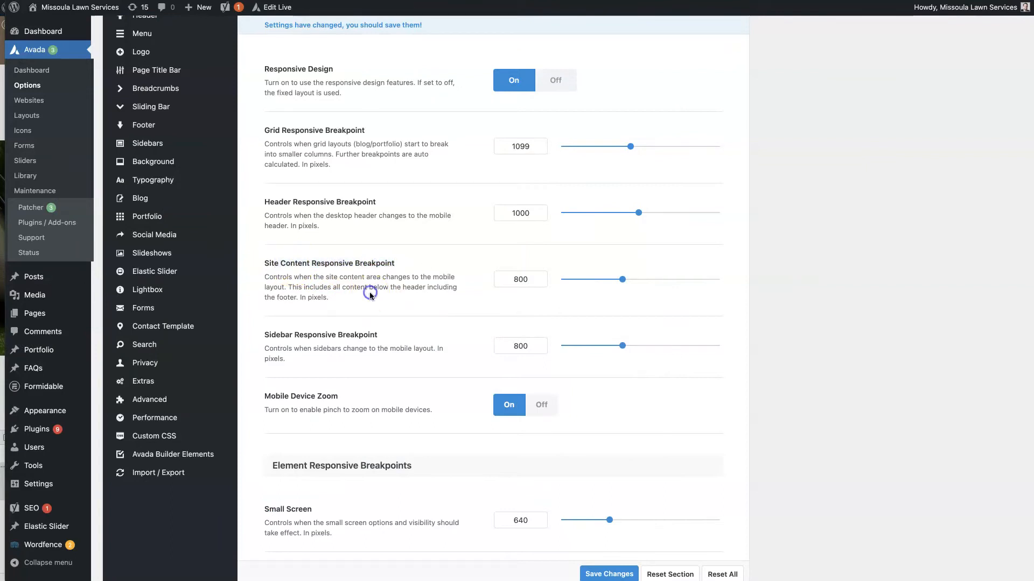
scroll(down, 3)
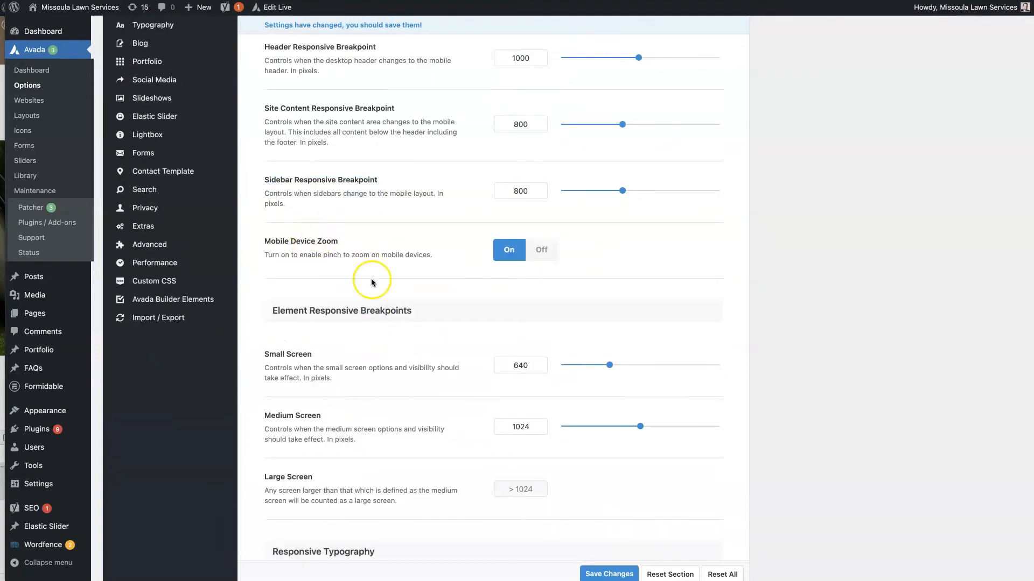
mouse_move(367, 248)
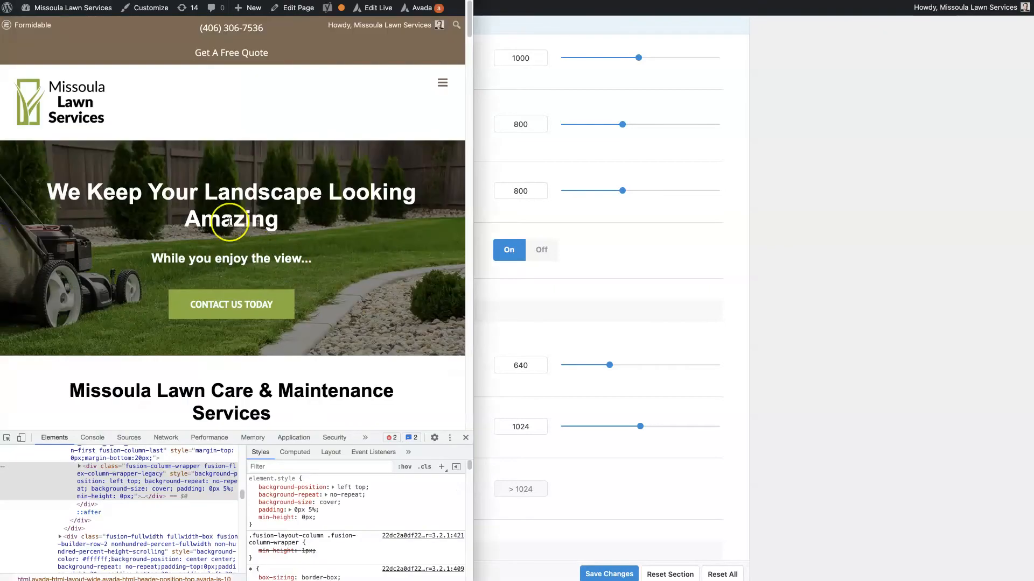
scroll(down, 3)
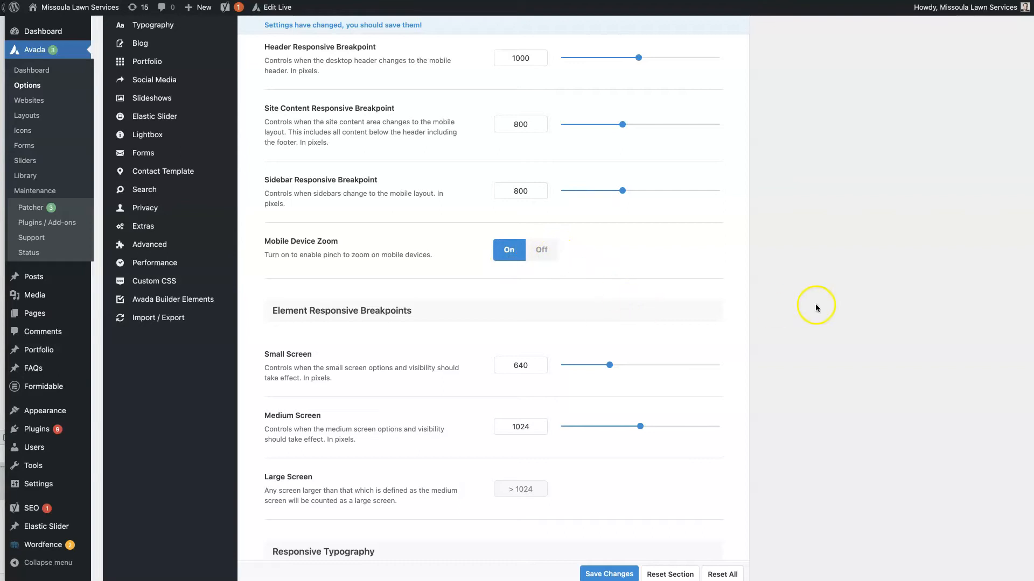
scroll(down, 3)
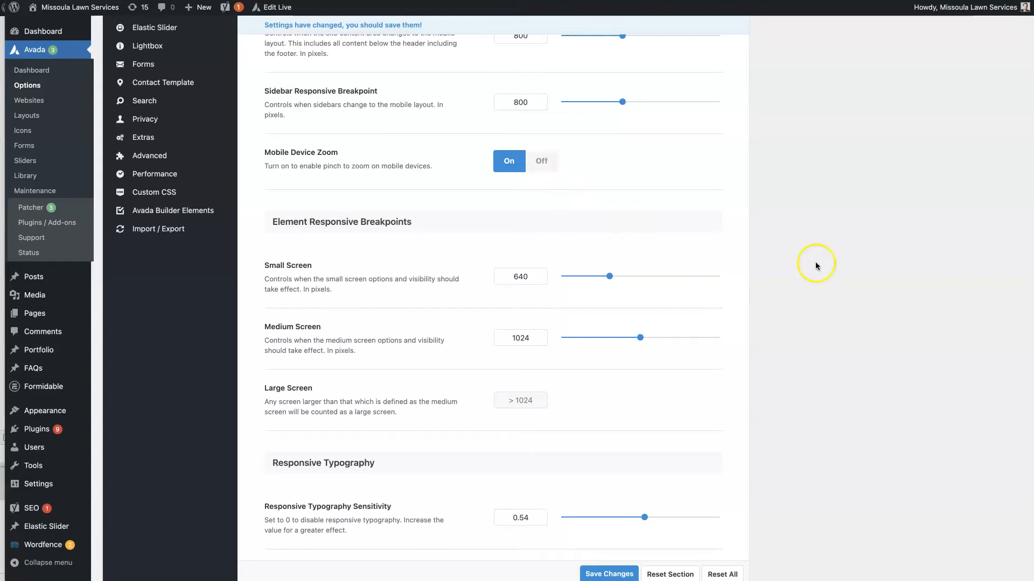
scroll(down, 3)
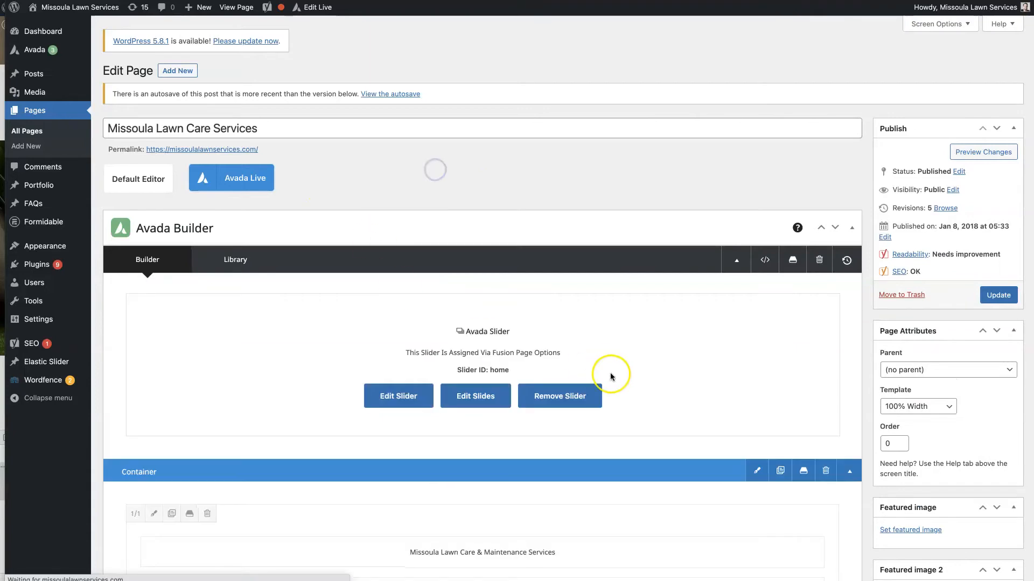
scroll(down, 3)
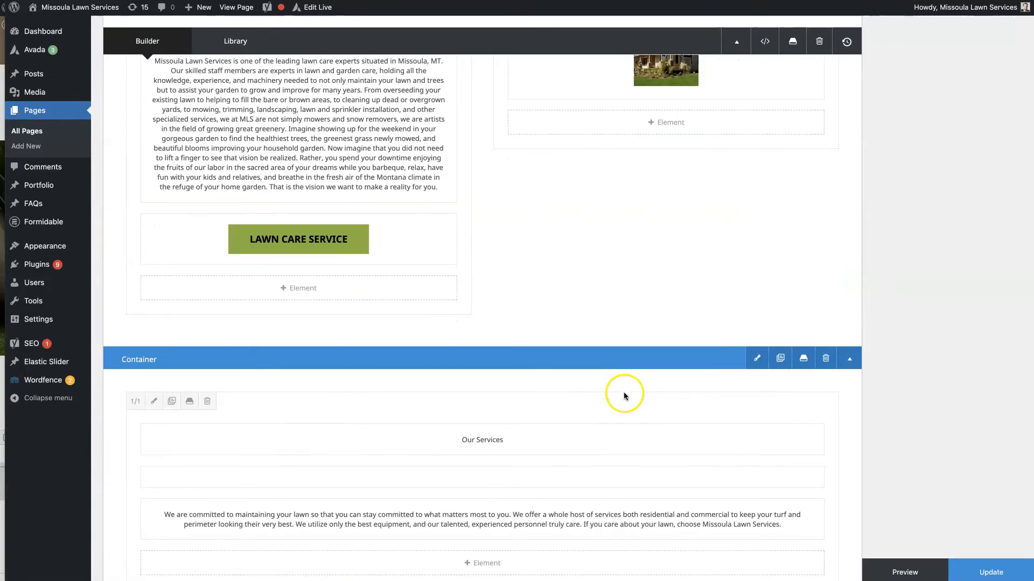
scroll(down, 3)
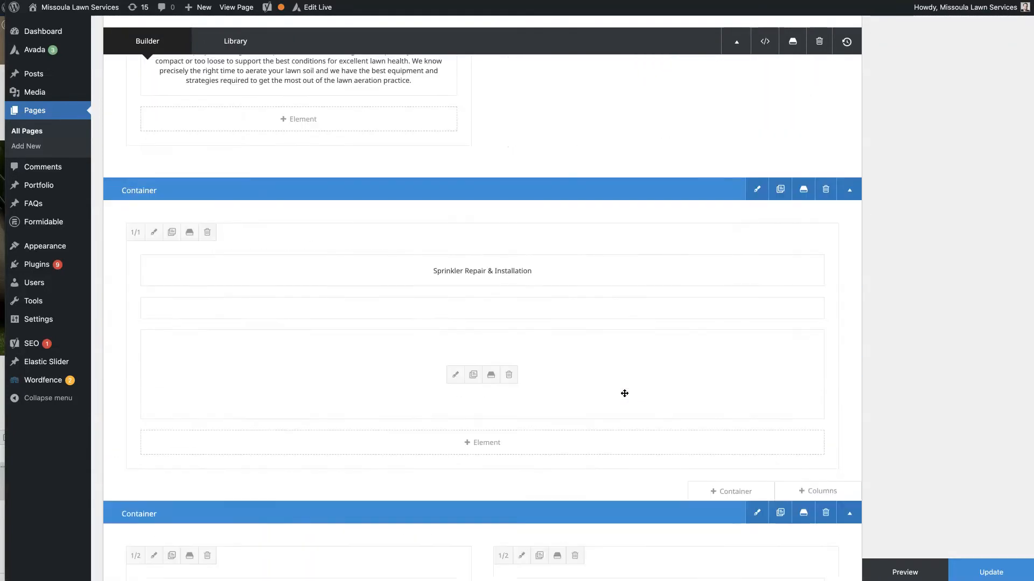
scroll(down, 3)
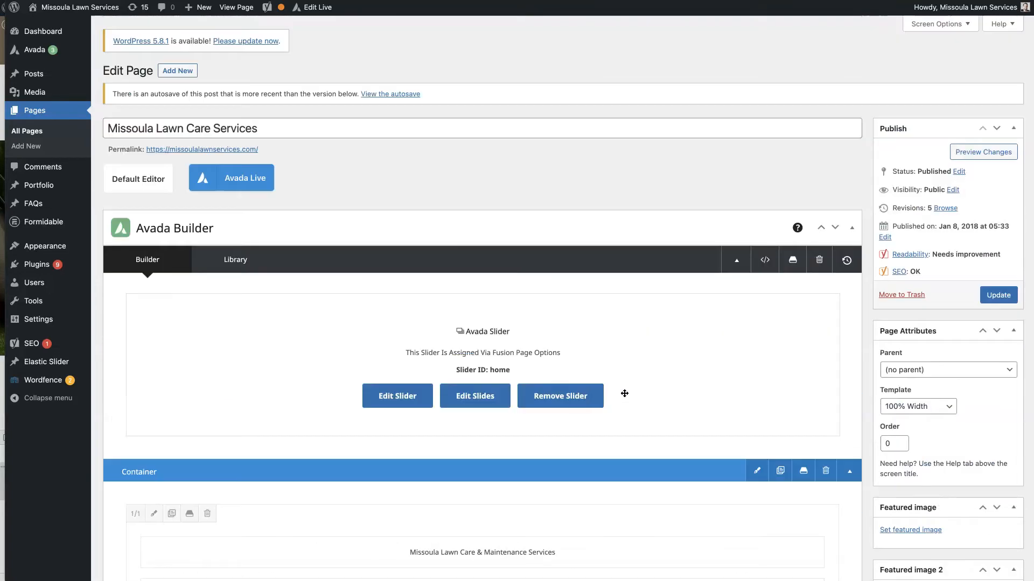
scroll(down, 3)
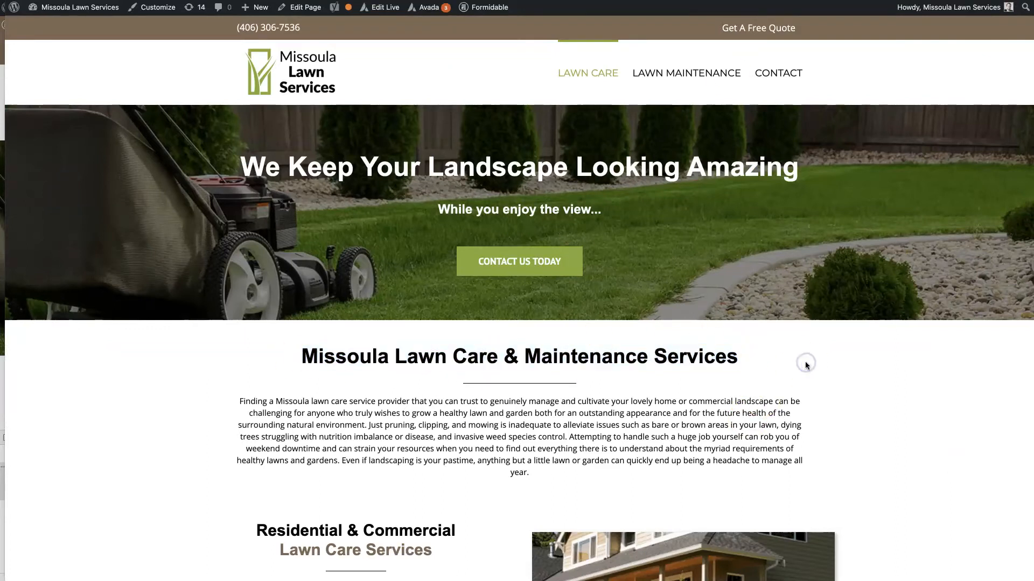
mouse_move(657, 417)
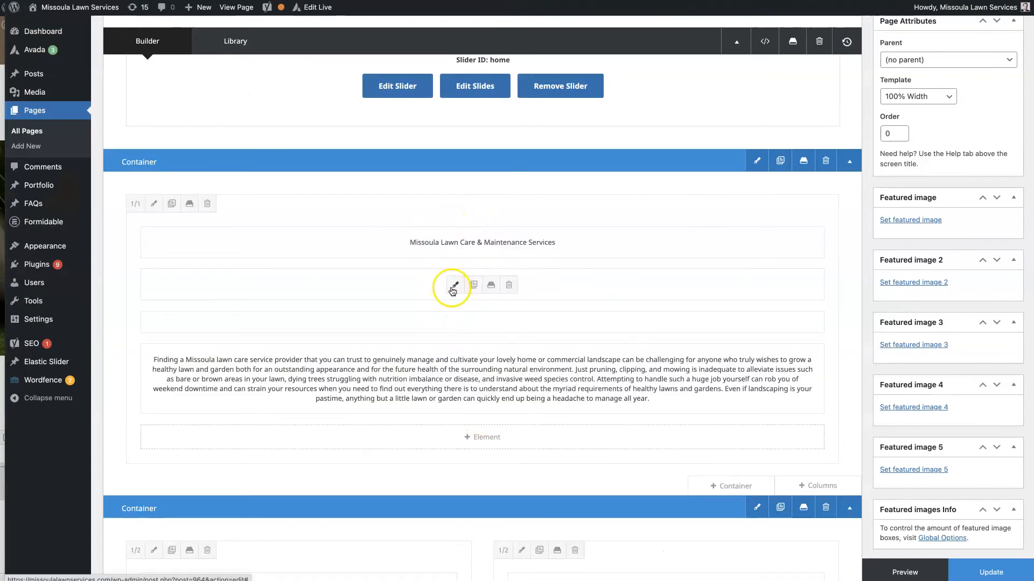
Hide a homepage text block on Medium and Large screens, save it, and go to Global Options.
click(454, 285)
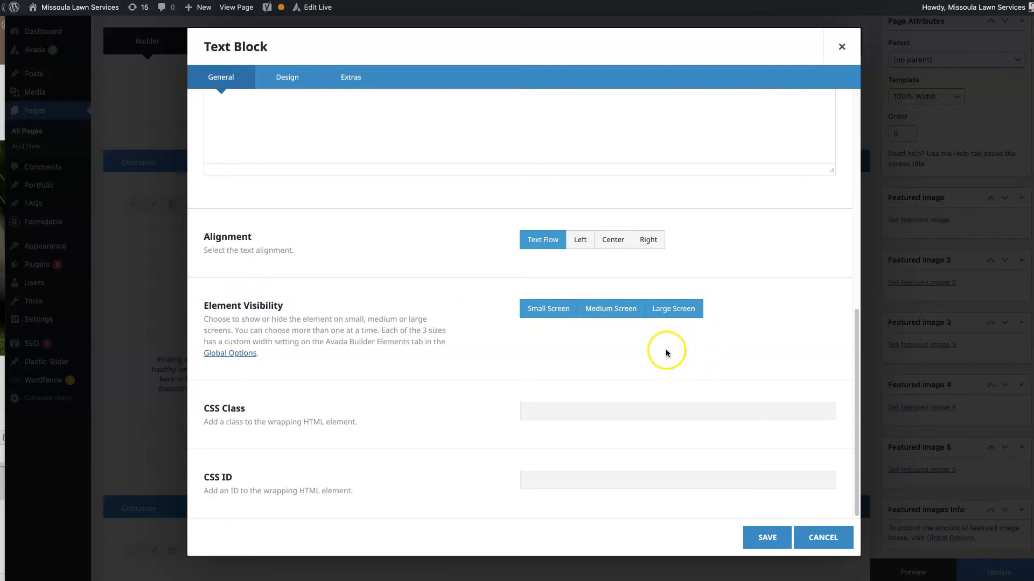
click(611, 309)
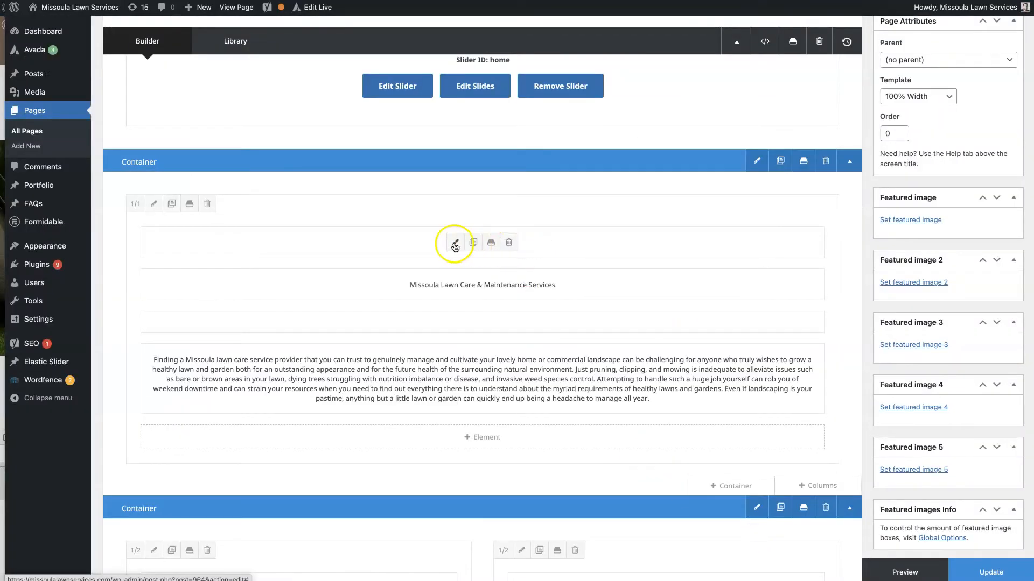
click(455, 243)
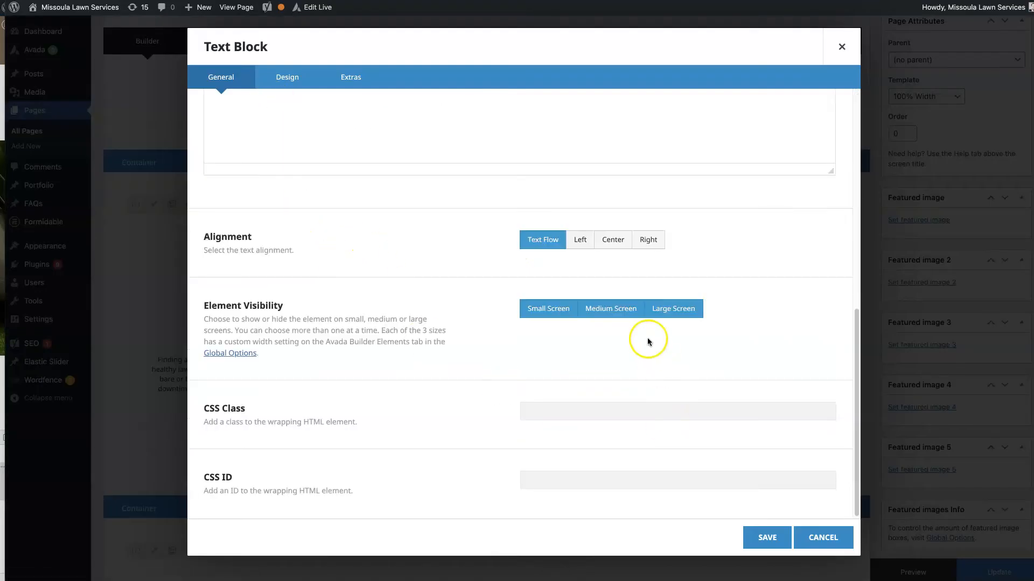
click(608, 309)
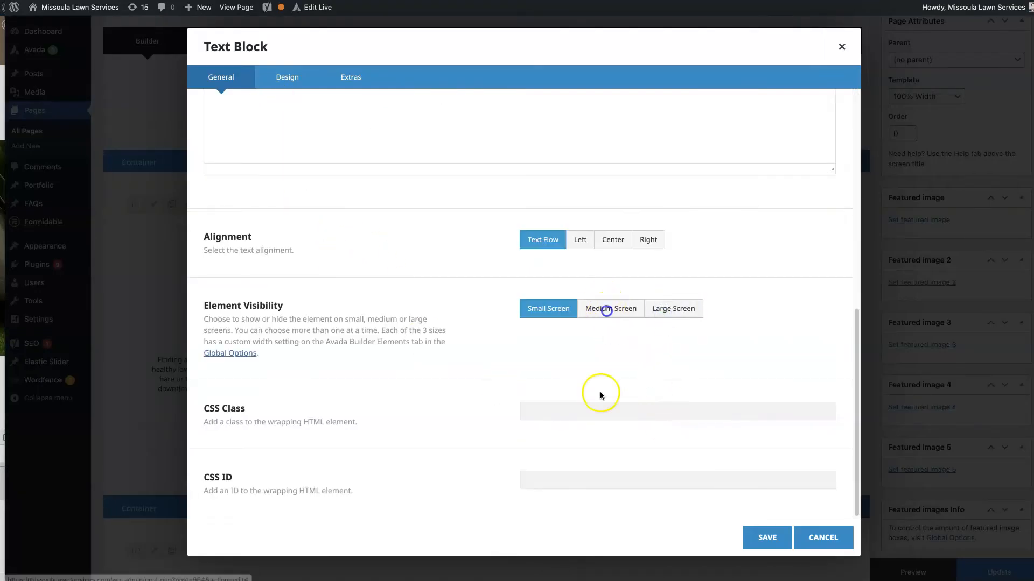
click(841, 46)
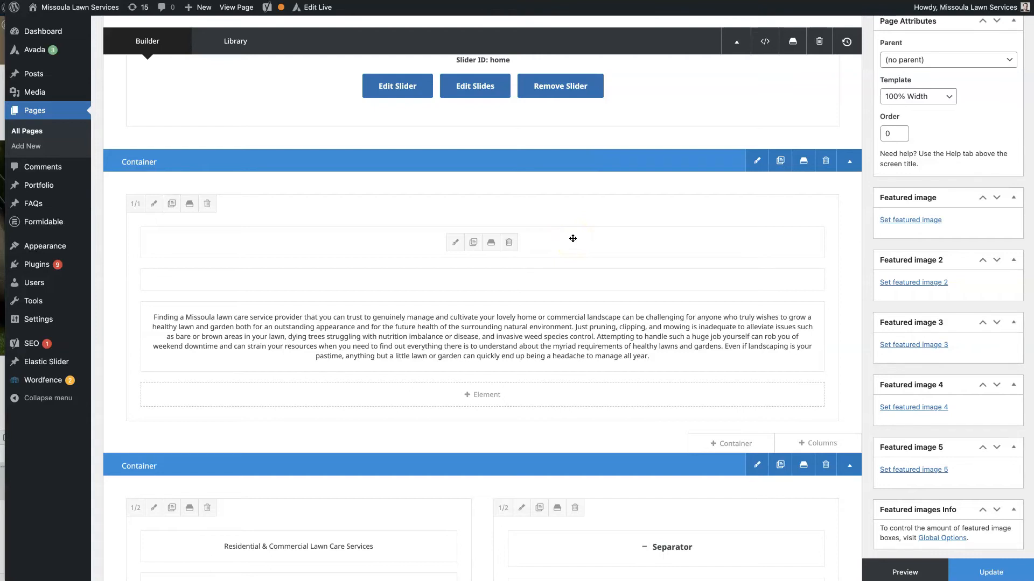
click(566, 251)
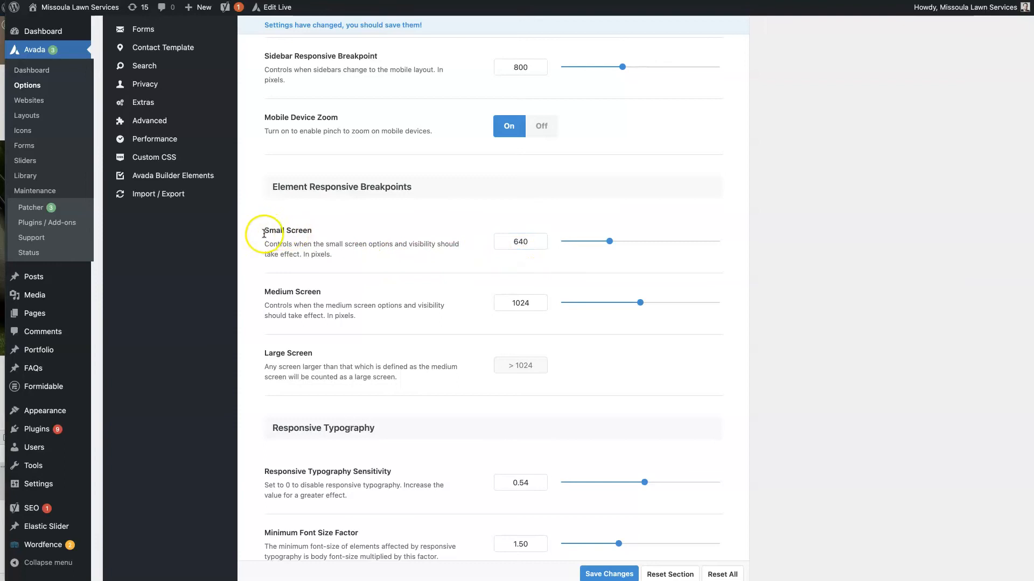
mouse_move(496, 272)
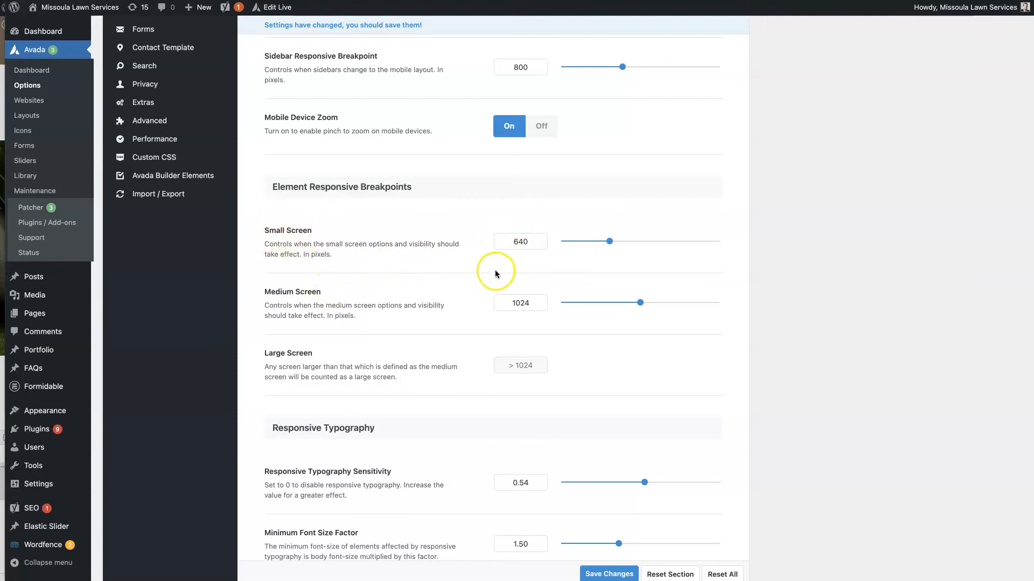
mouse_move(5, 284)
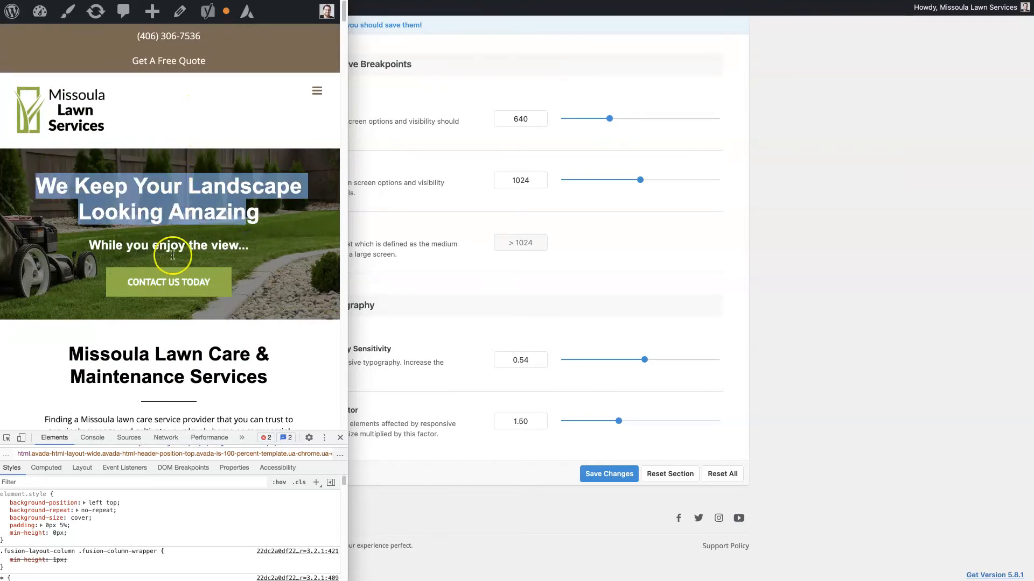
mouse_move(248, 374)
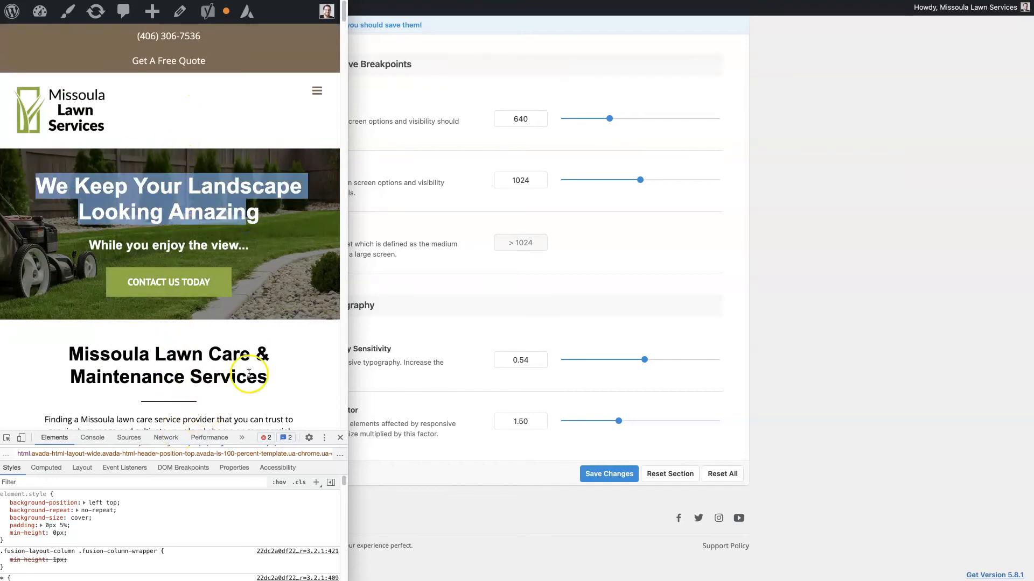
mouse_move(318, 235)
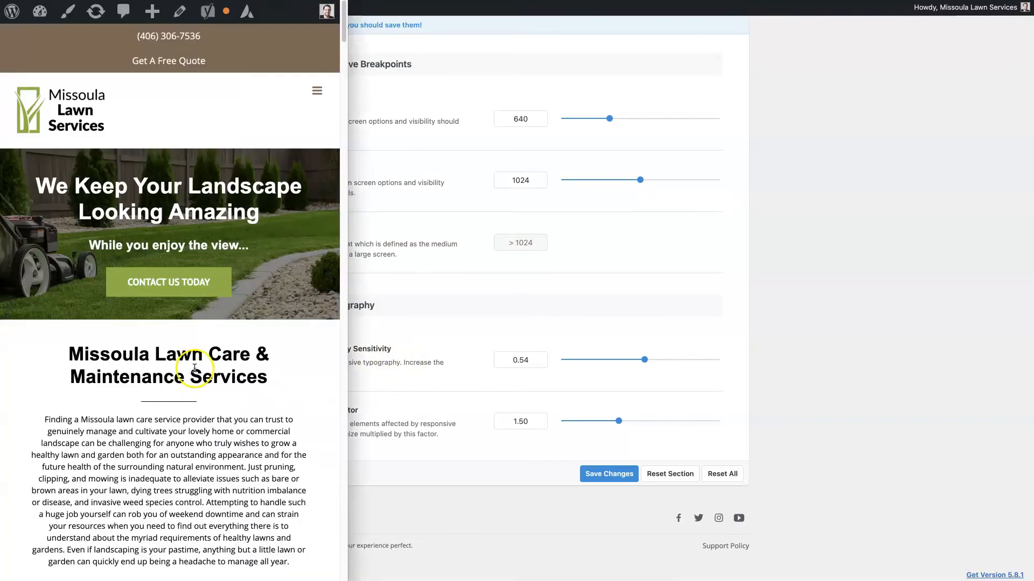
mouse_move(289, 378)
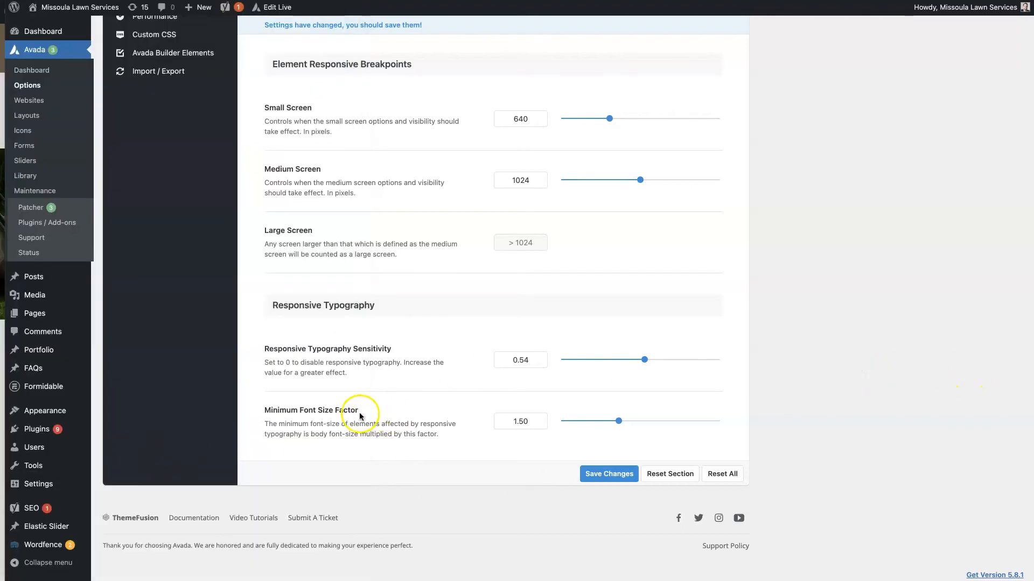
mouse_move(350, 420)
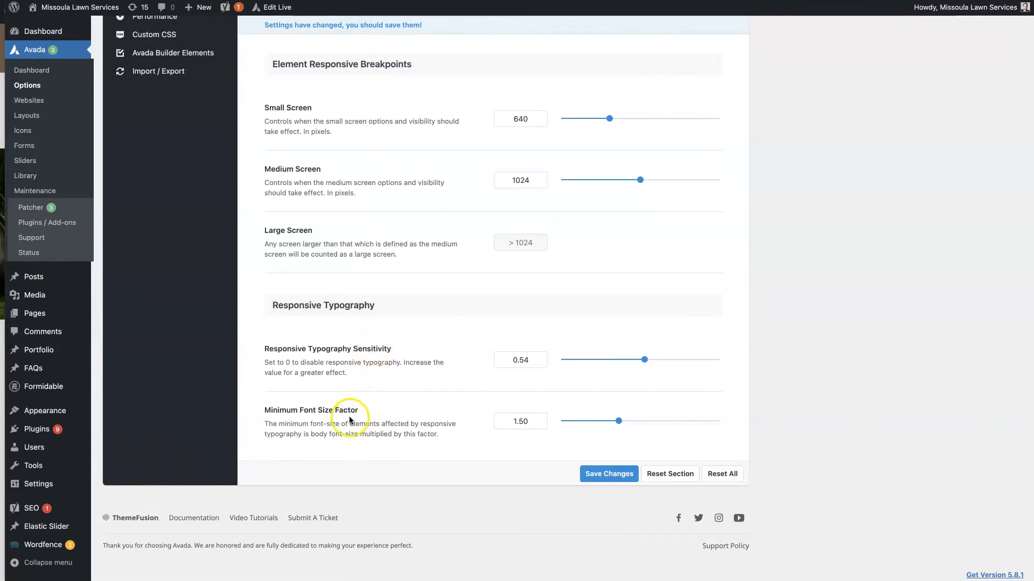
click(529, 360)
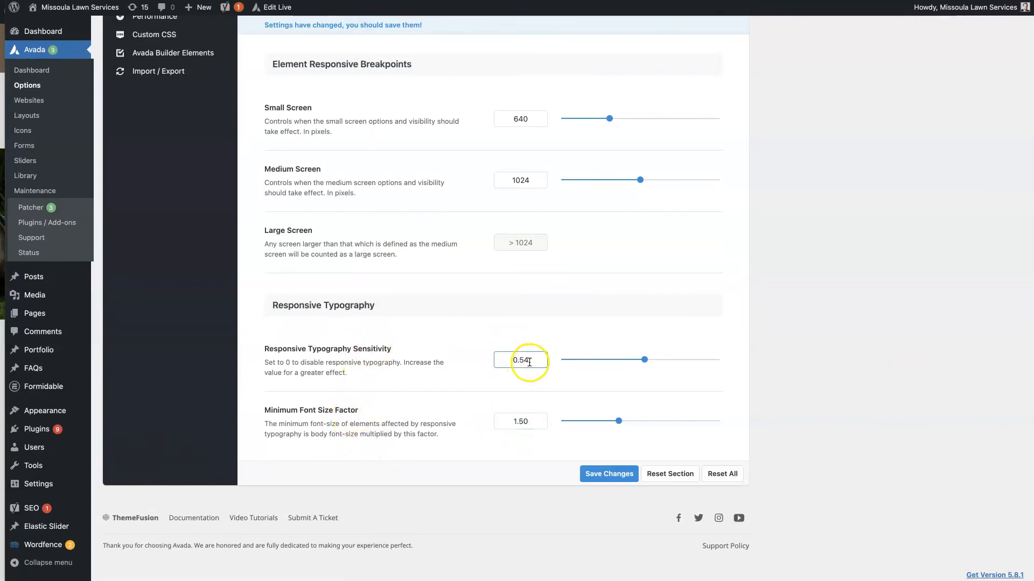
click(521, 421)
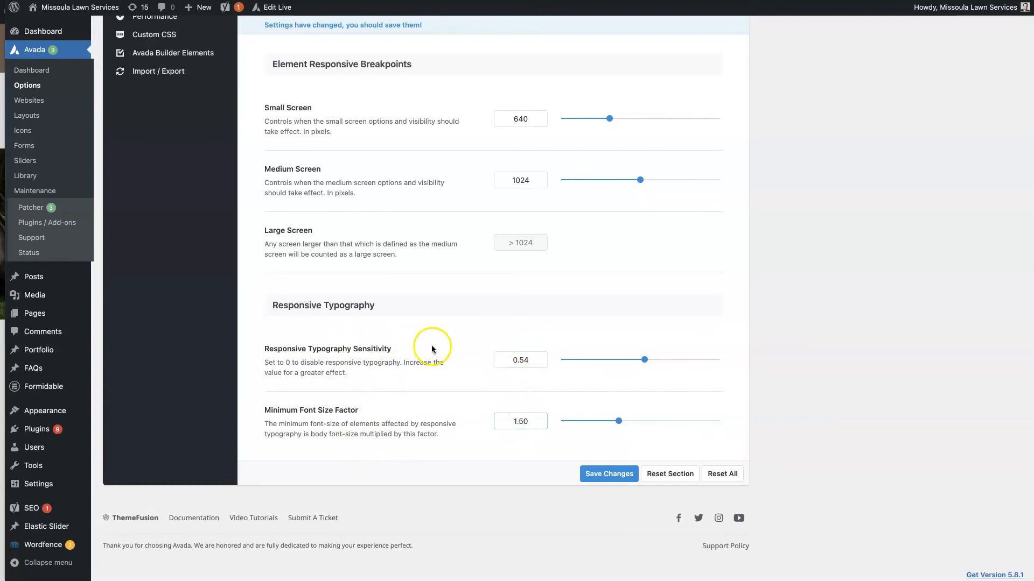
mouse_move(439, 396)
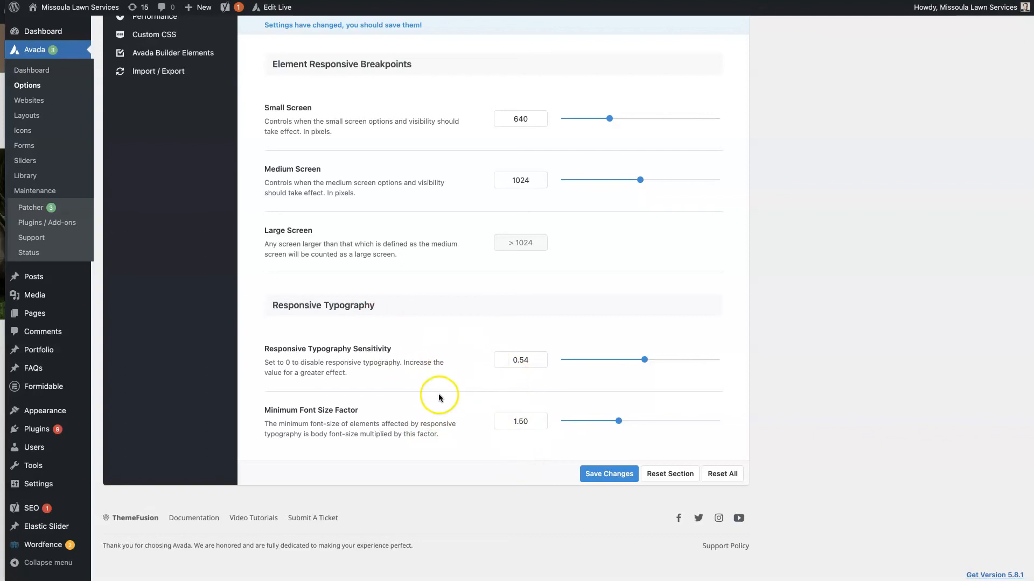
click(520, 421)
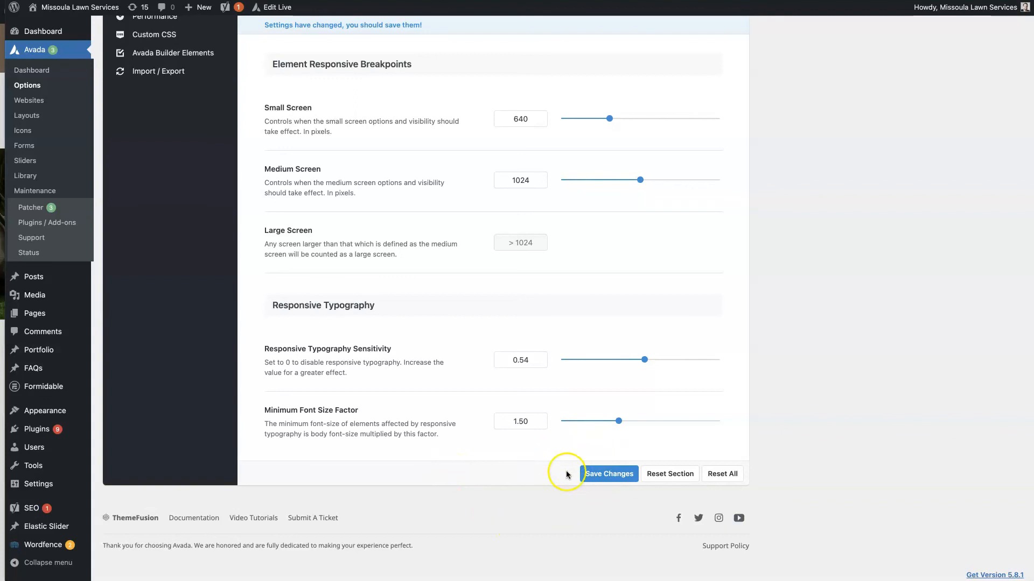
mouse_move(716, 477)
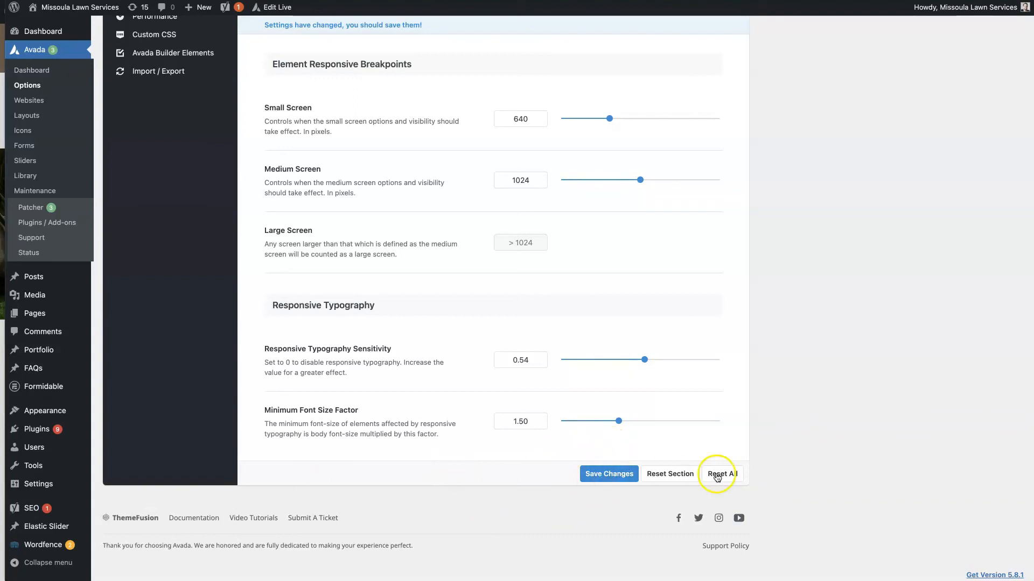